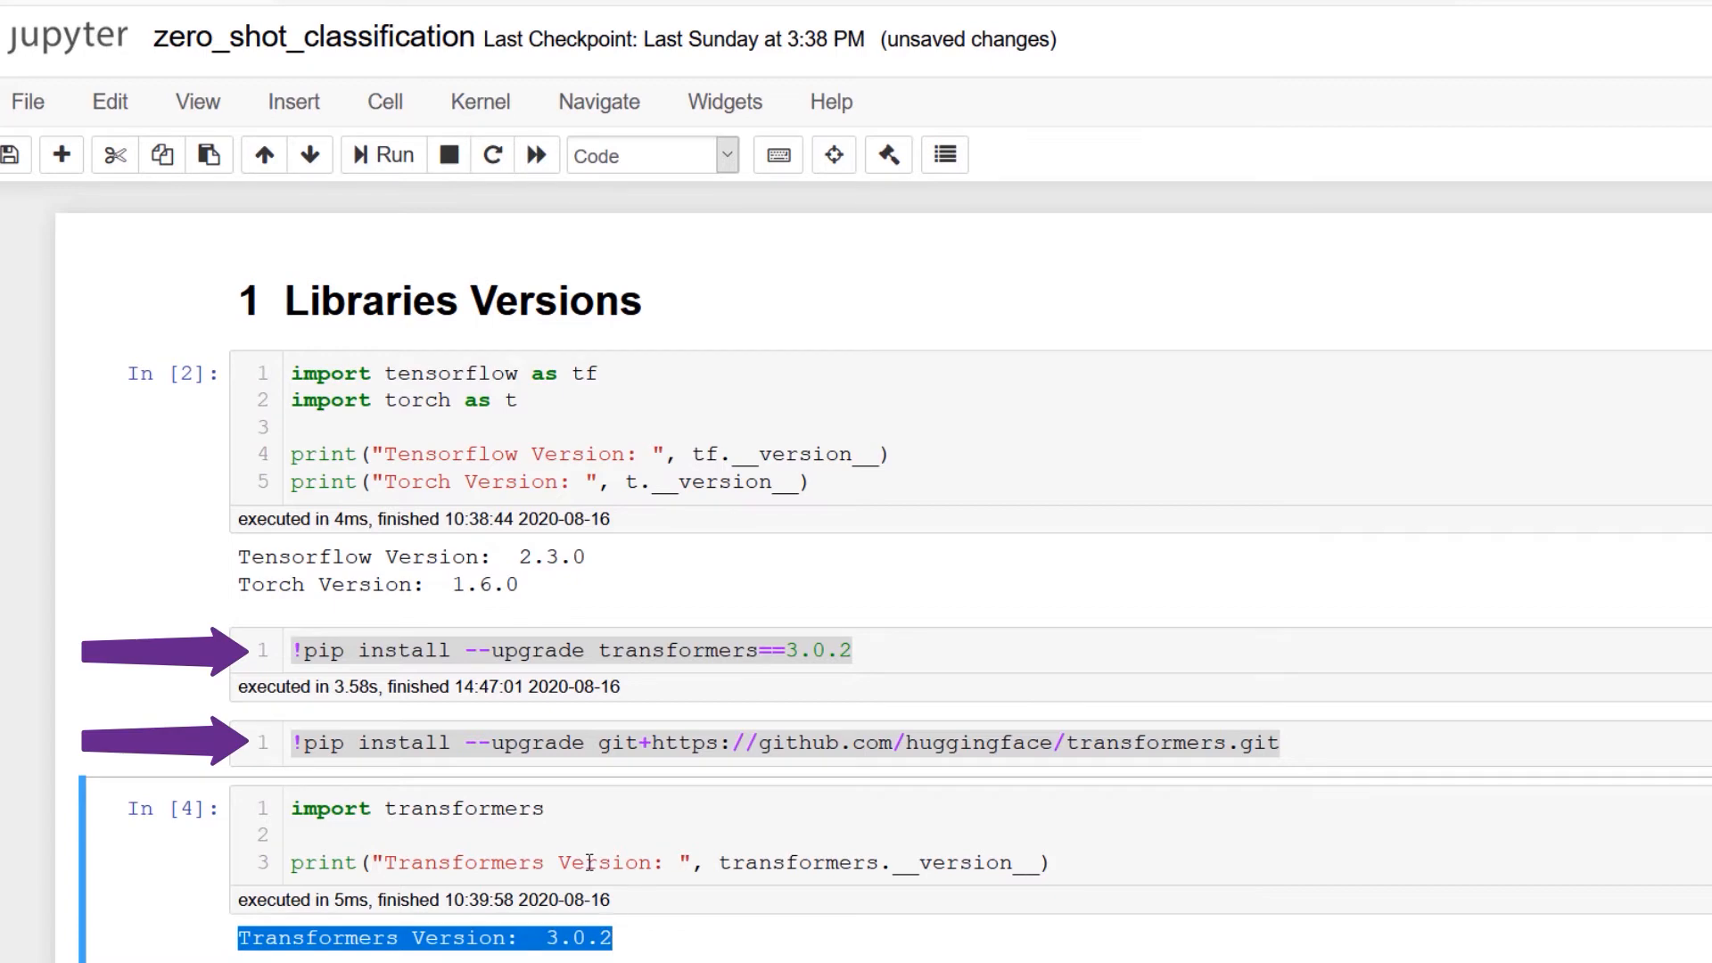
- Import pipeline from transformers and create classifier = pipeline('zero-shot-classification') under the heading
{"action": "scroll", "scroll_direction": "down", "scroll_amount": 3}
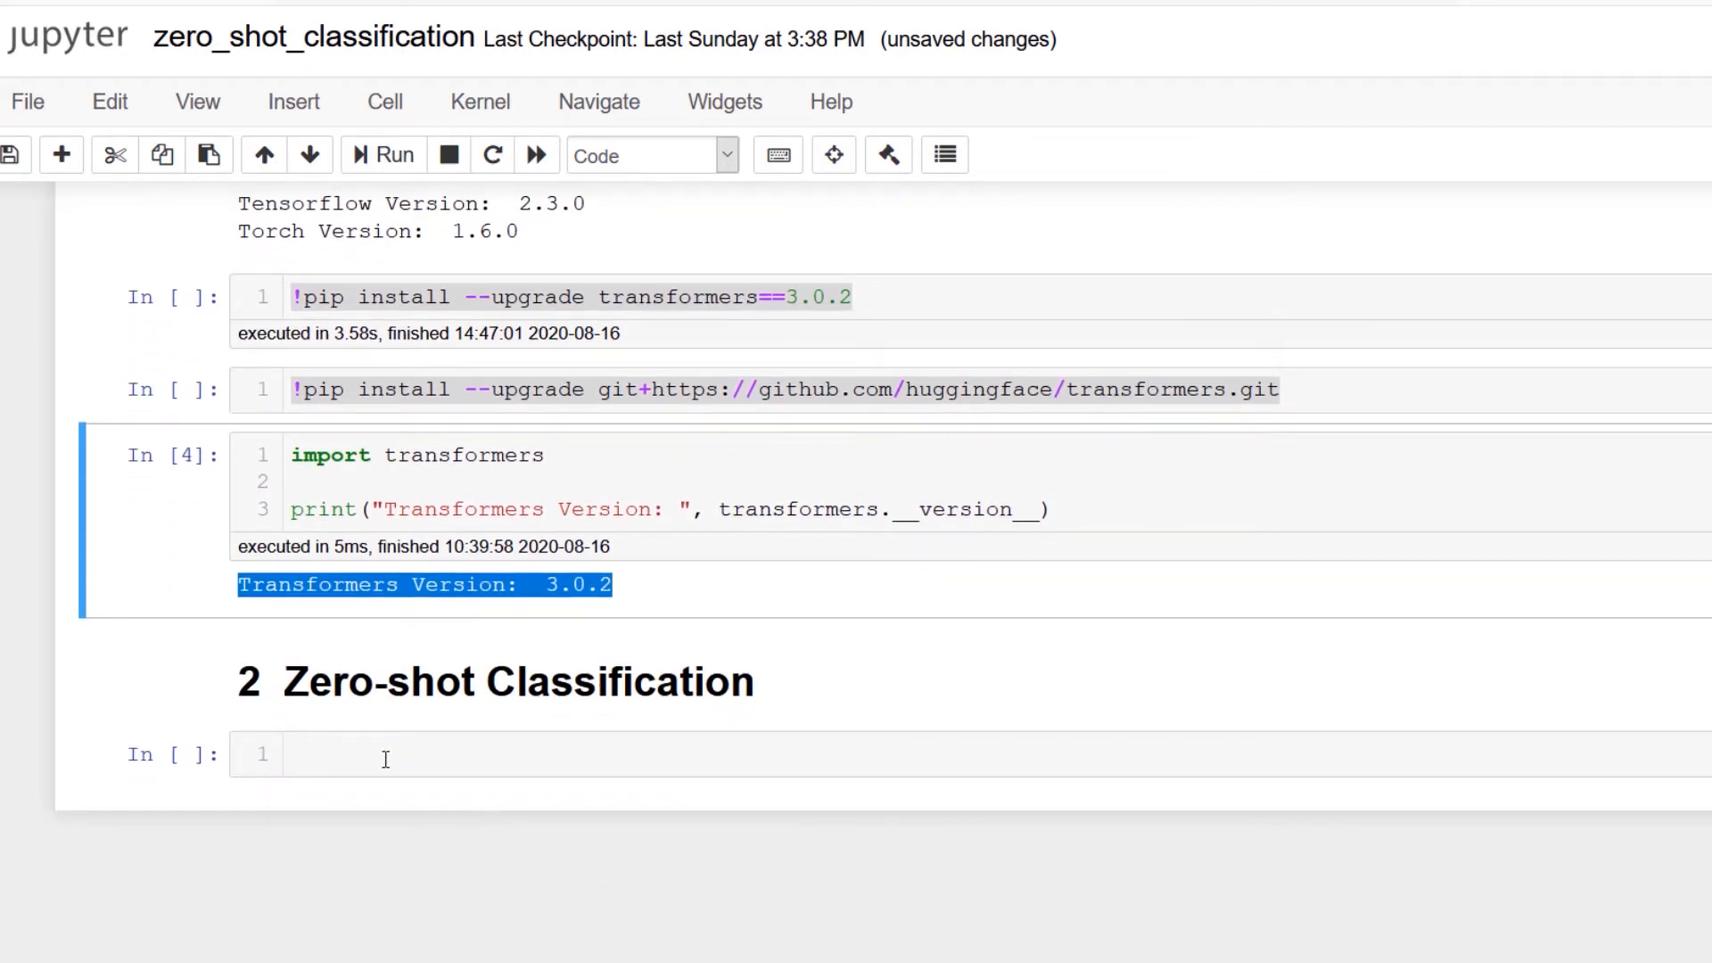
{"action": "left_click", "coordinate": [436, 757]}
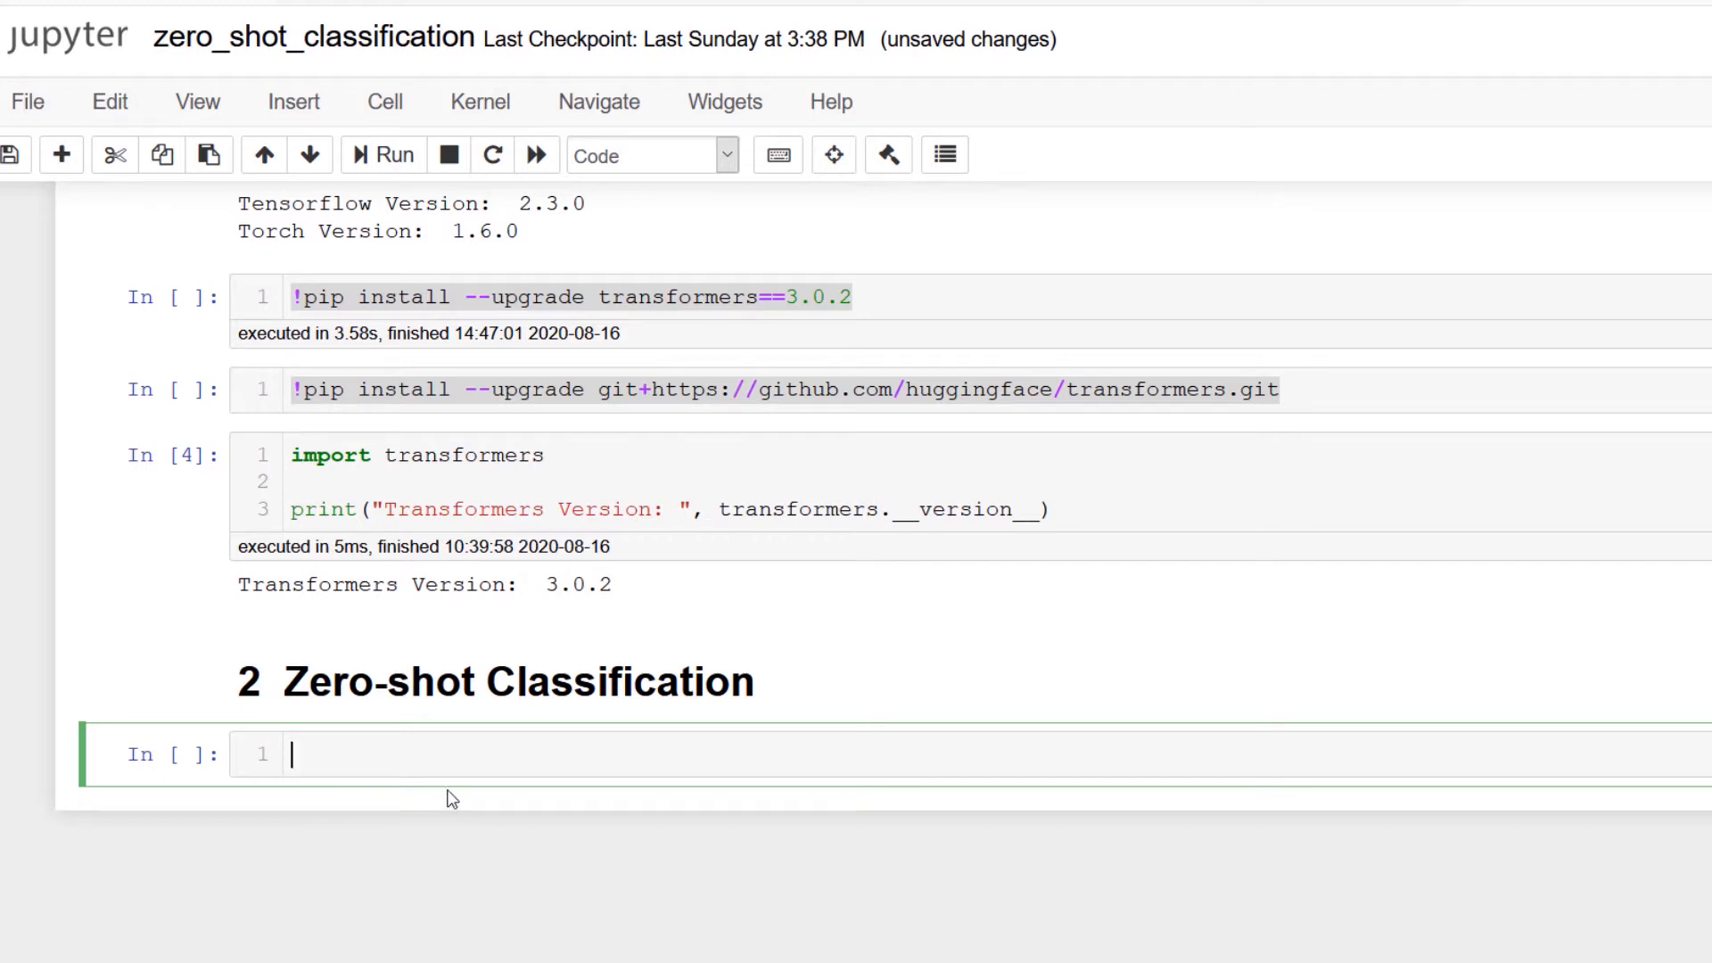
{"action": "type", "text": "from transformers im"}
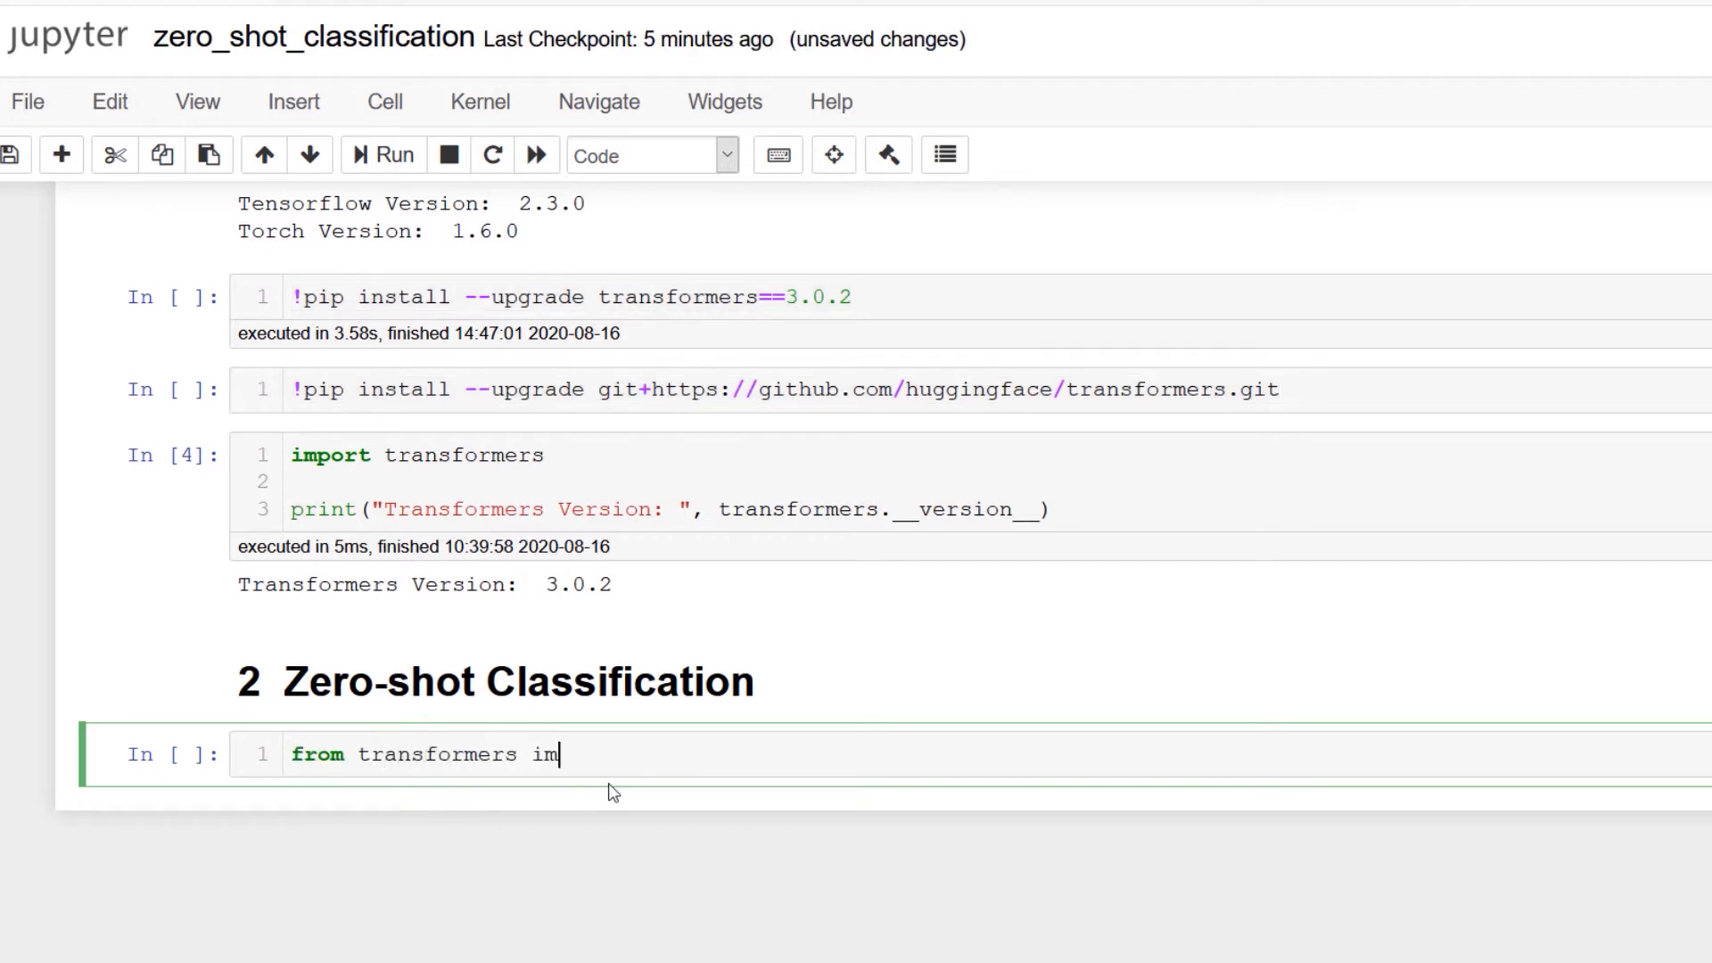
{"action": "type", "text": "port pipelin"}
{"action": "type", "text": "classifier = pip"}
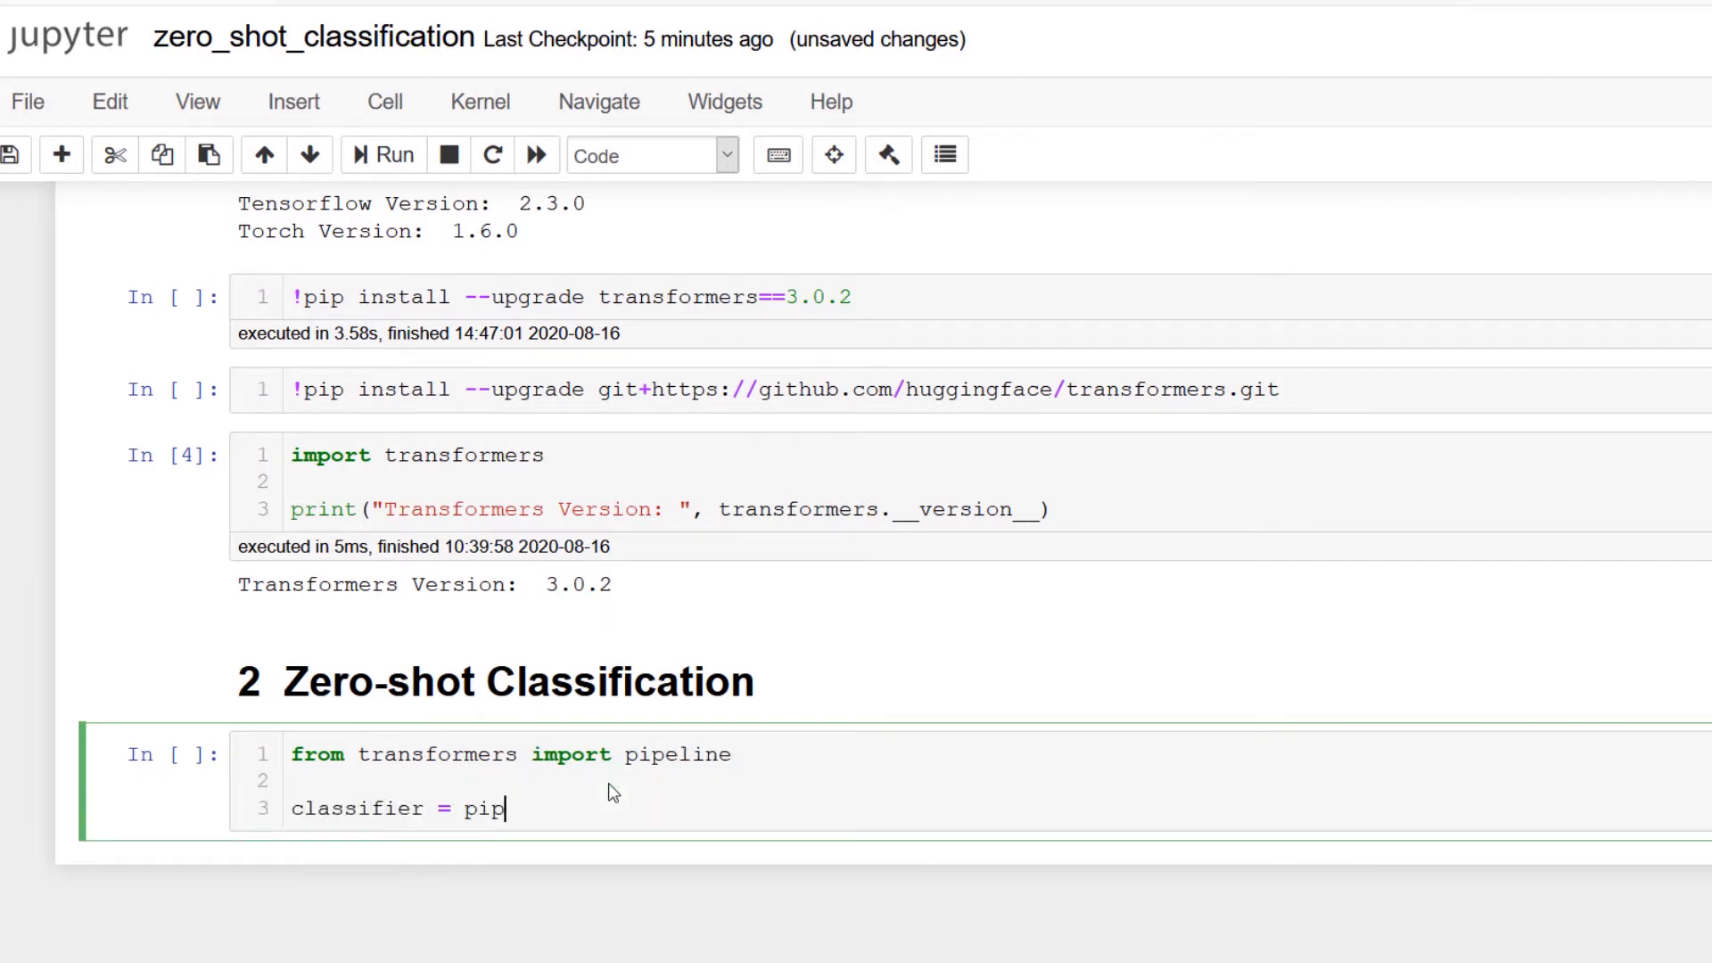
{"action": "type", "text": "eline('zero-shot-class')"}
{"action": "type", "text": "candidate_label"}
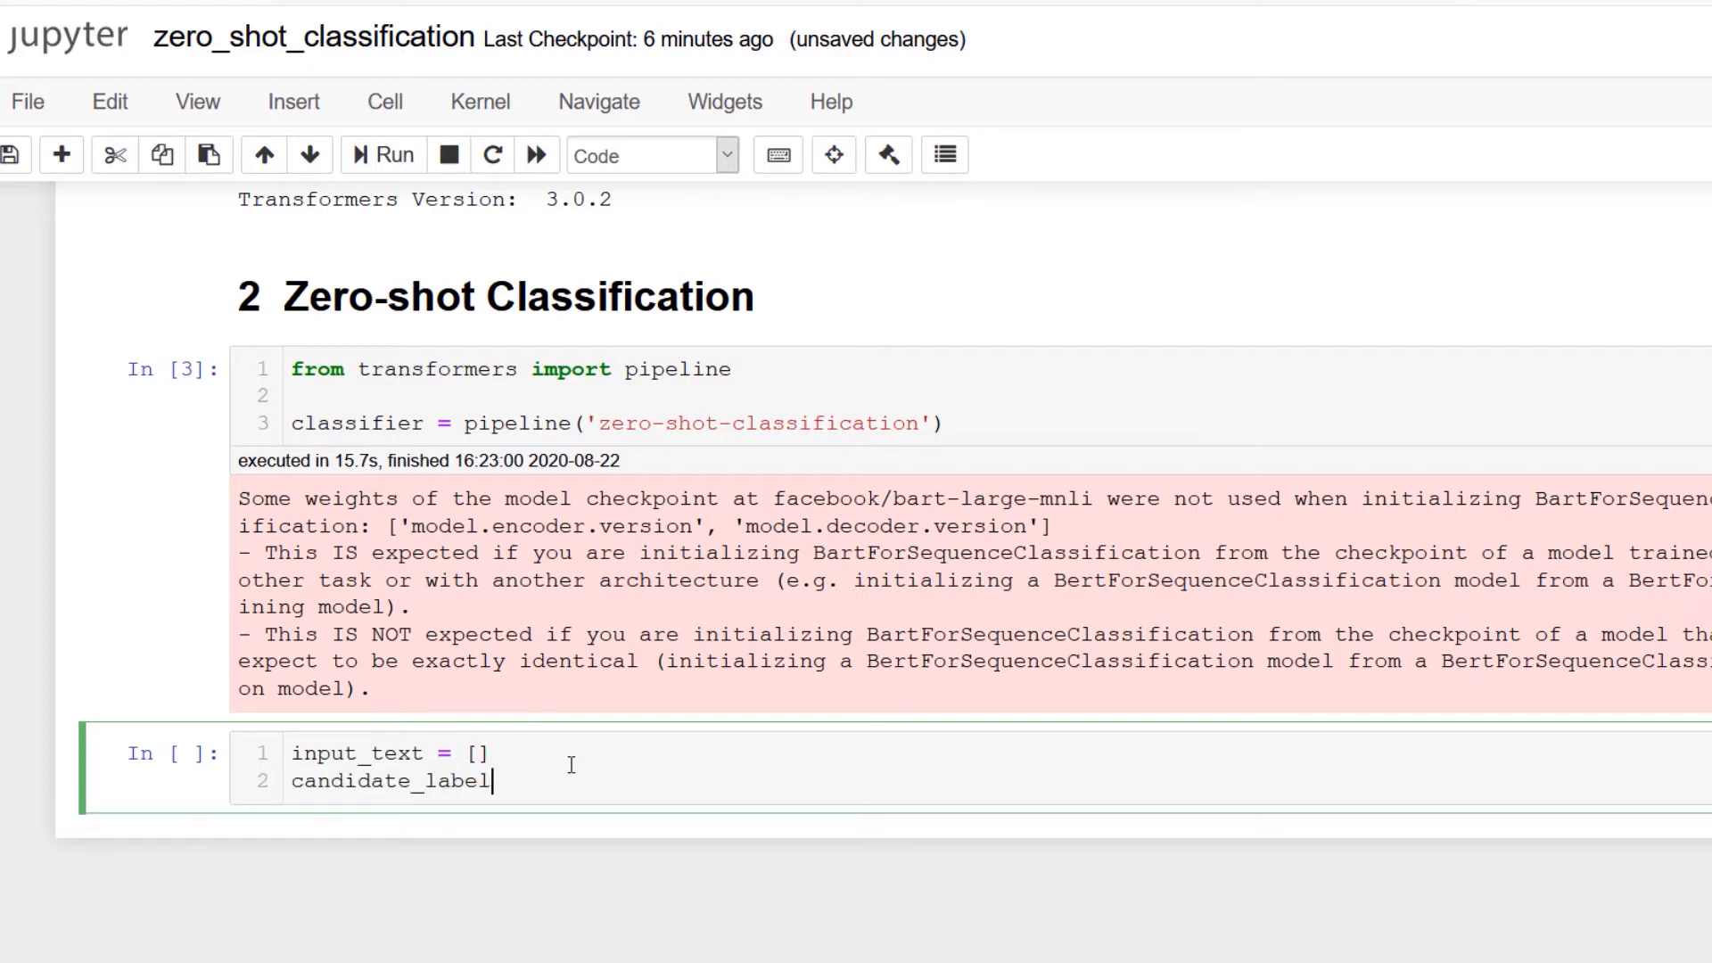
- Classify 'I loved this movie!' with labels 'negative' and 'positive', highlighting the tiny negative score
{"action": "type", "text": "s = []"}
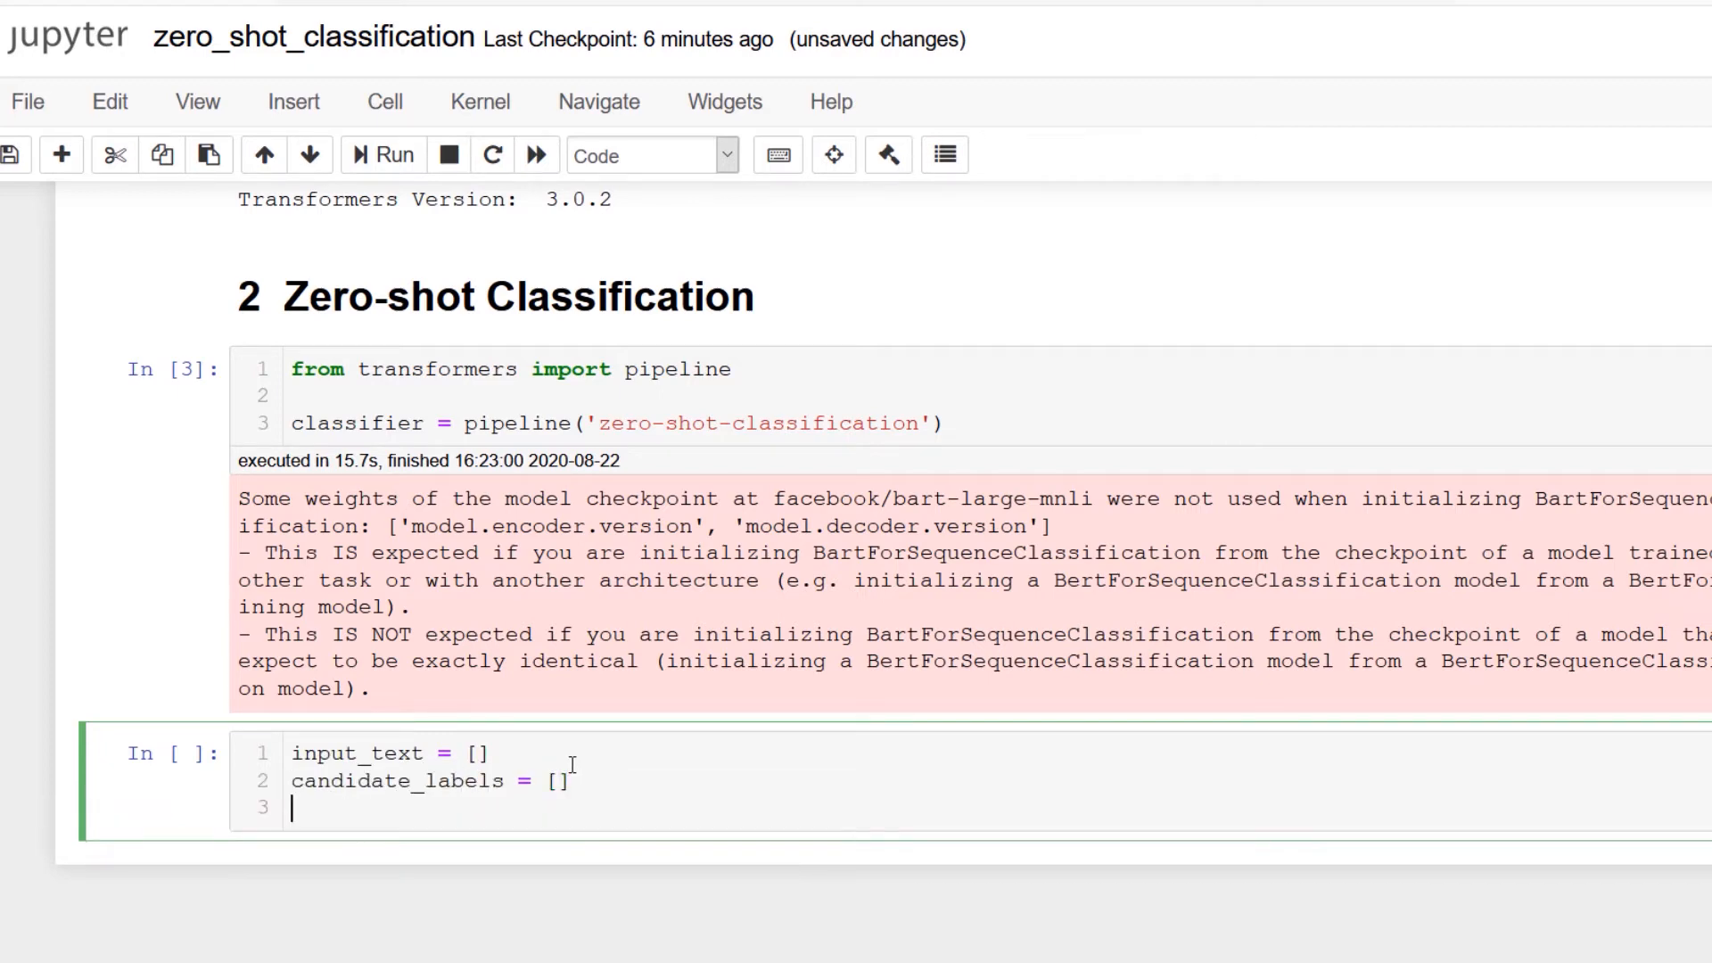
{"action": "type", "text": "classifier(input_text, candid"}
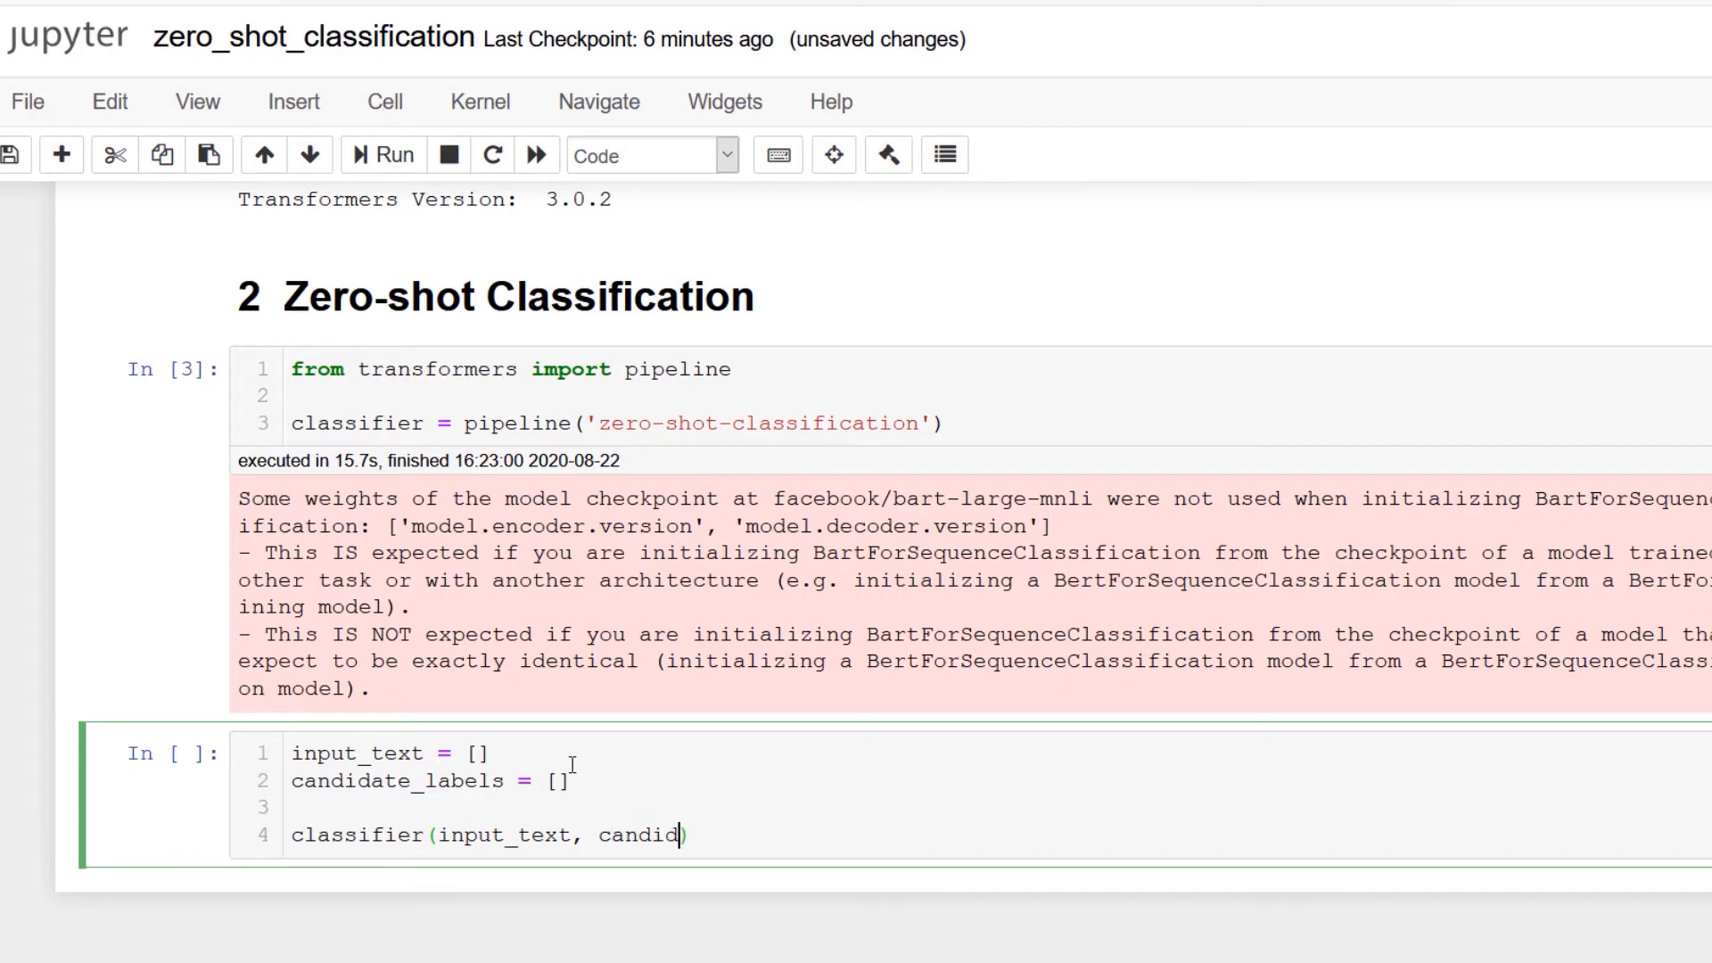
{"action": "type", "text": "ate_labels"}
{"action": "left_click", "coordinate": [996, 753]}
{"action": "type", "text": "'I love"}
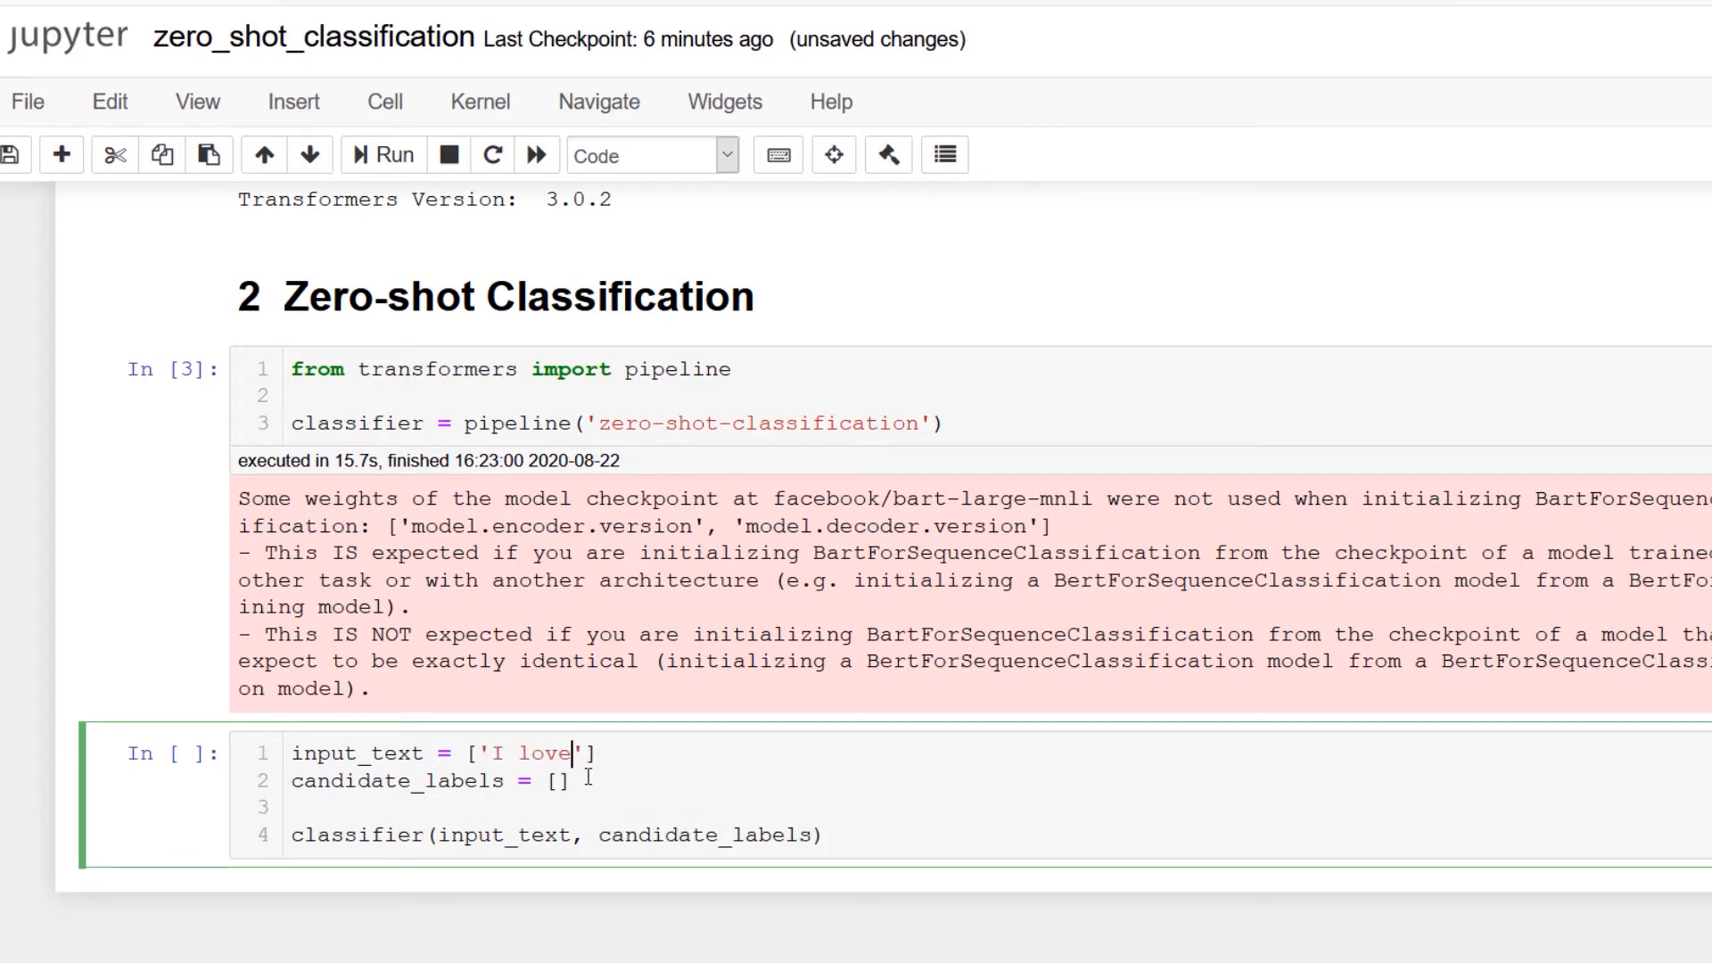
{"action": "type", "text": "d this movie!"}
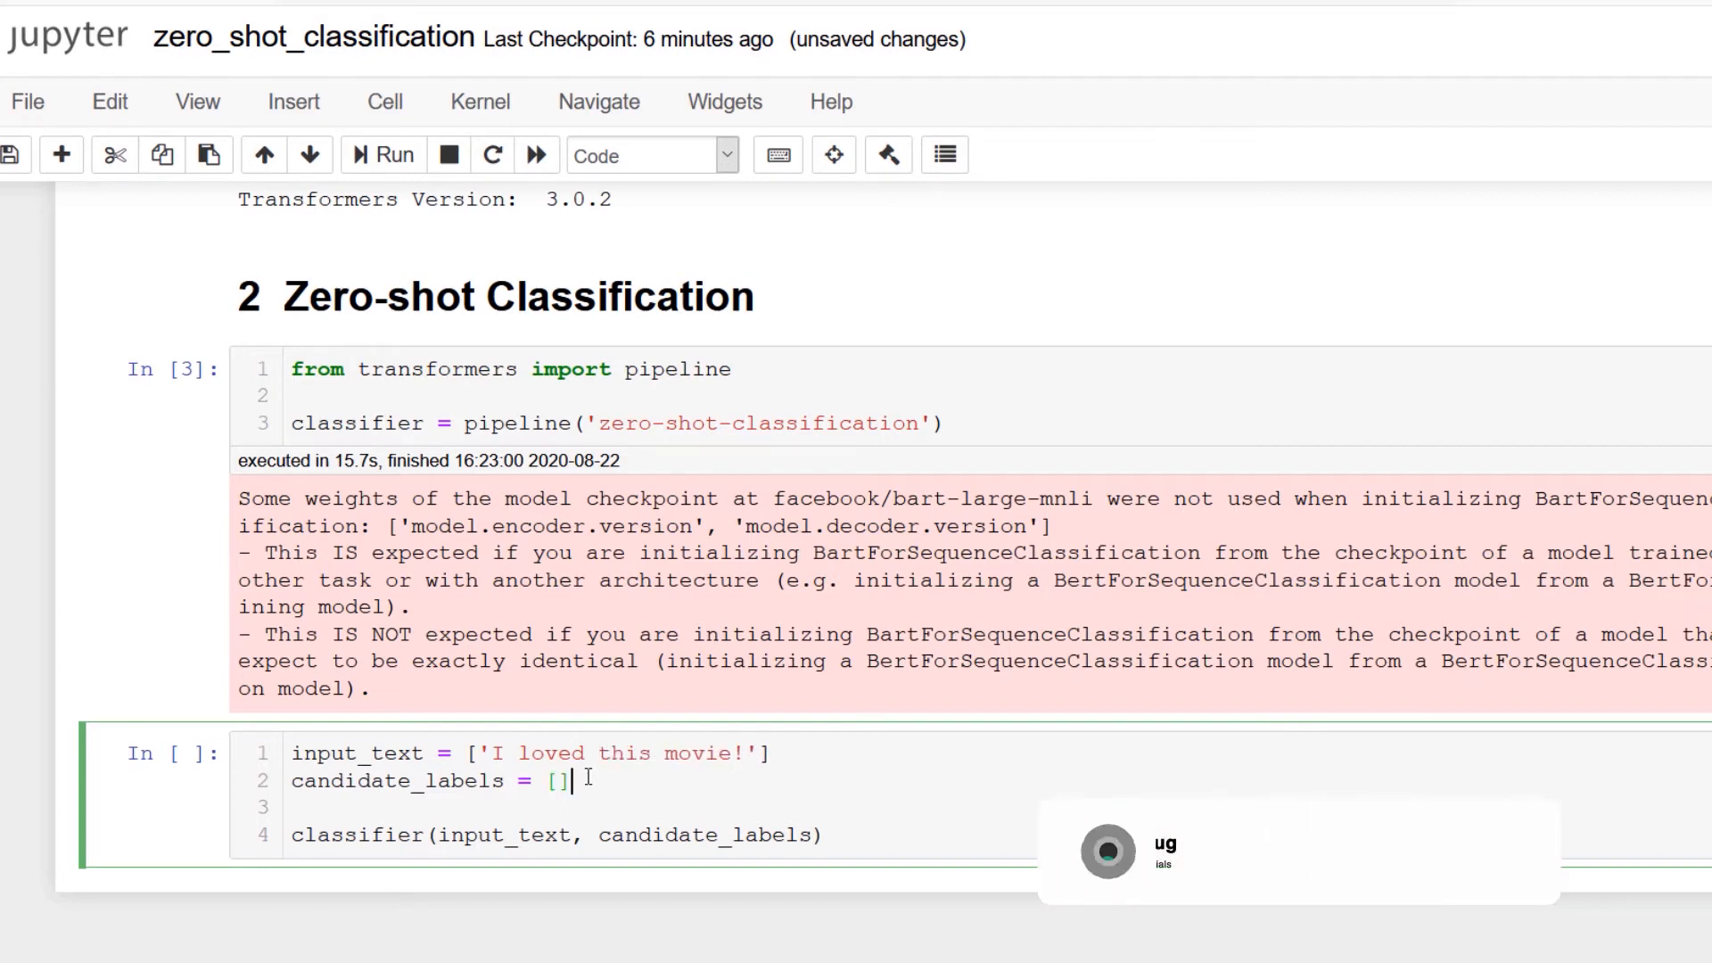
{"action": "type", "text": "'nega"}
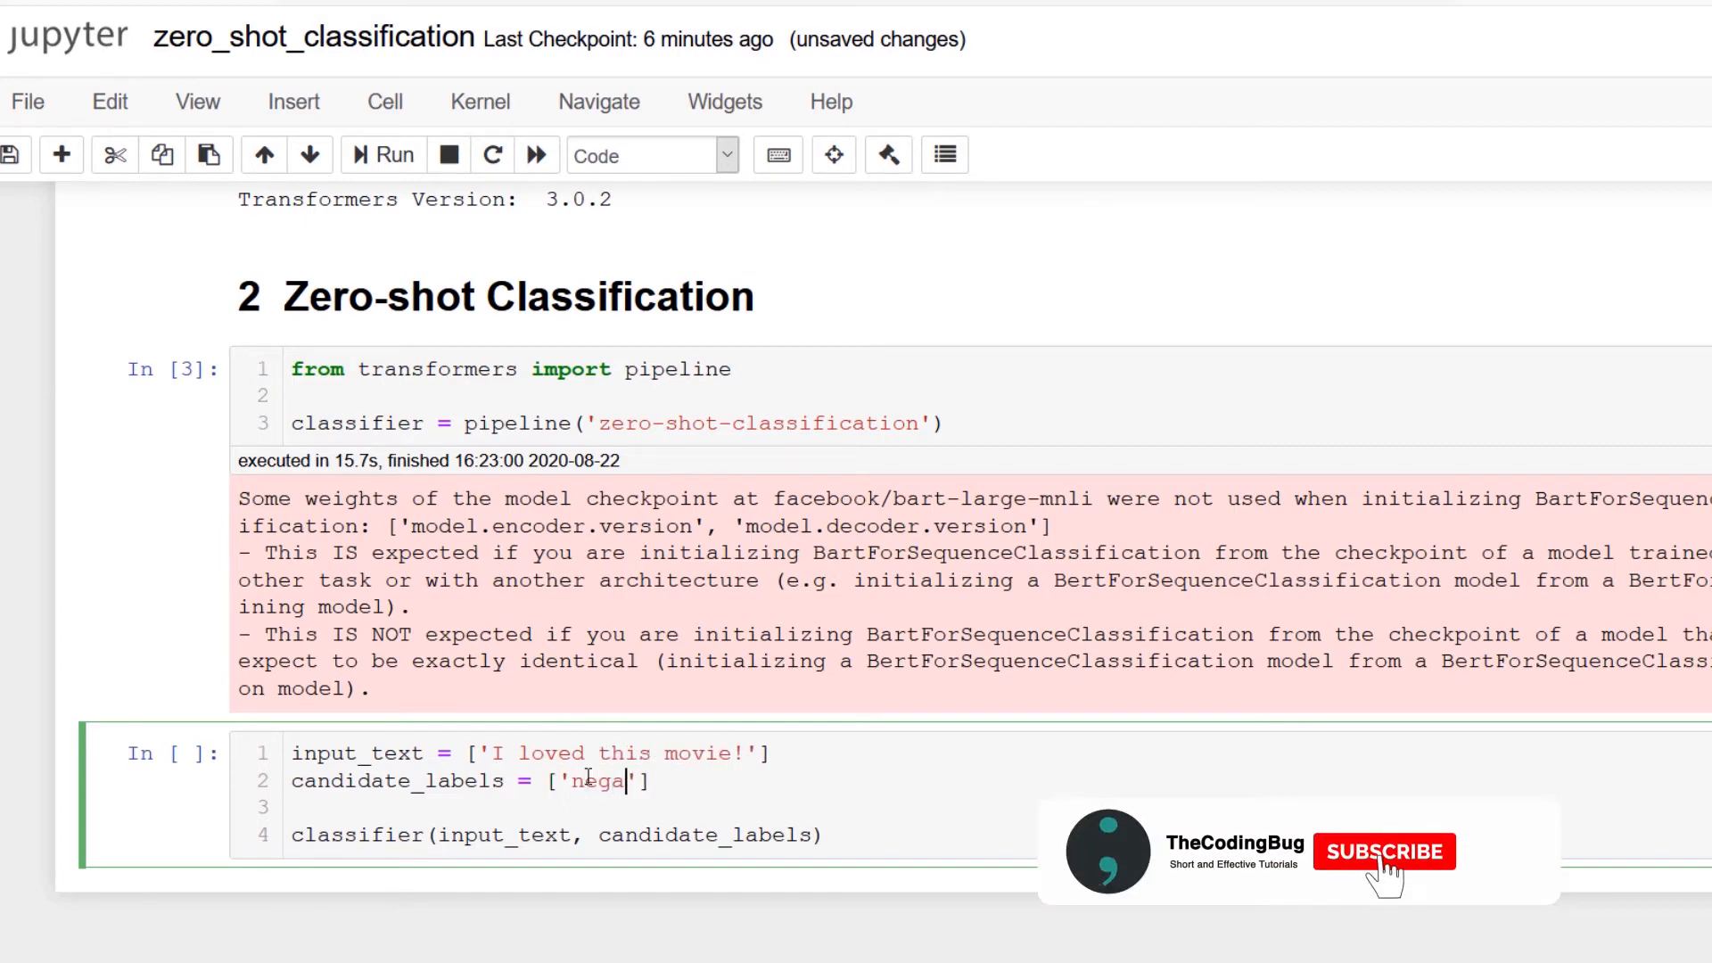
{"action": "type", "text": "tive', 'positive"}
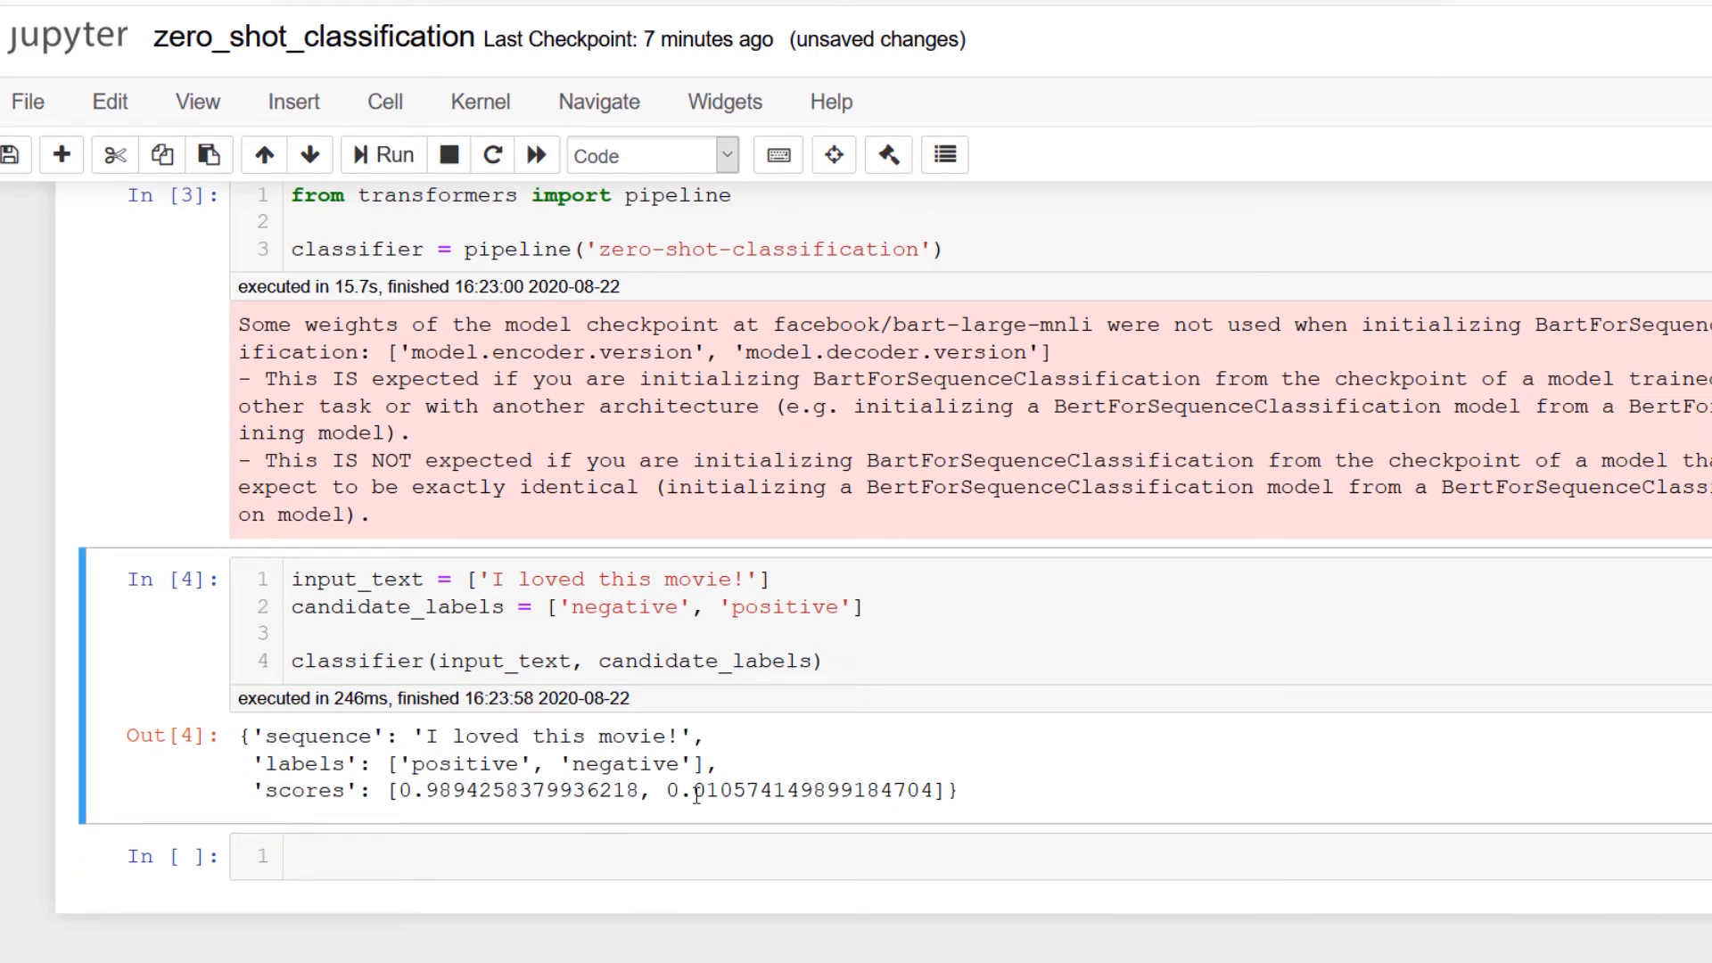
{"action": "double_click", "coordinate": [699, 791]}
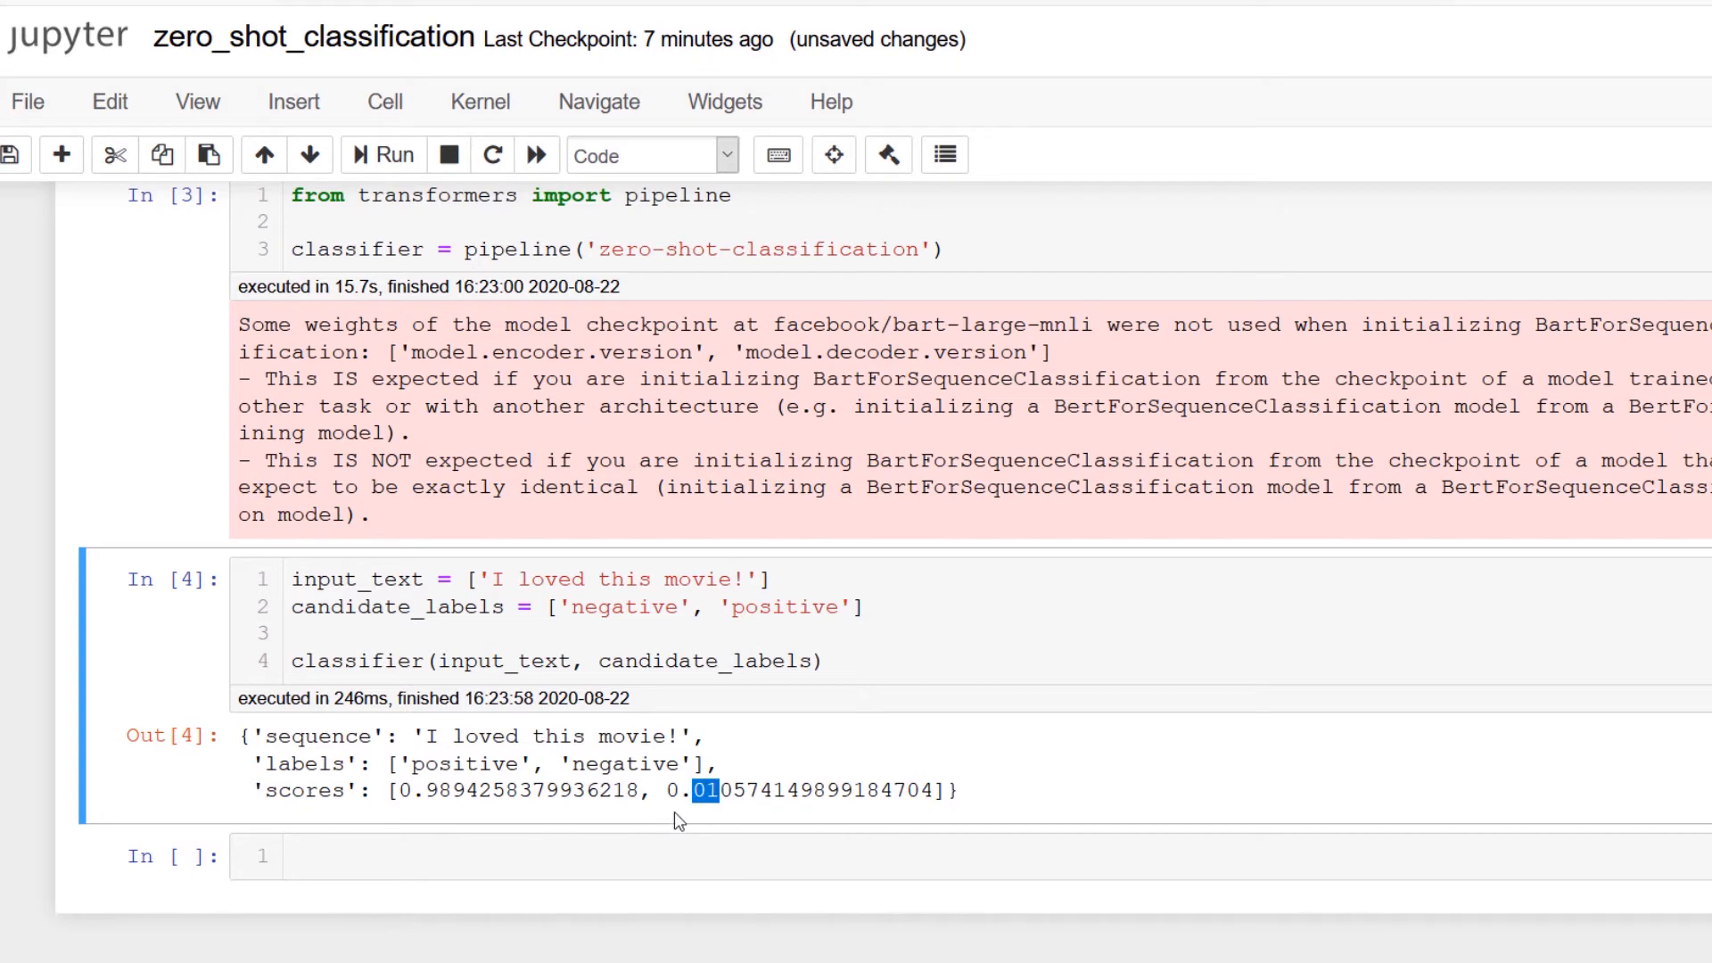
{"action": "mouse_move", "coordinate": [662, 613]}
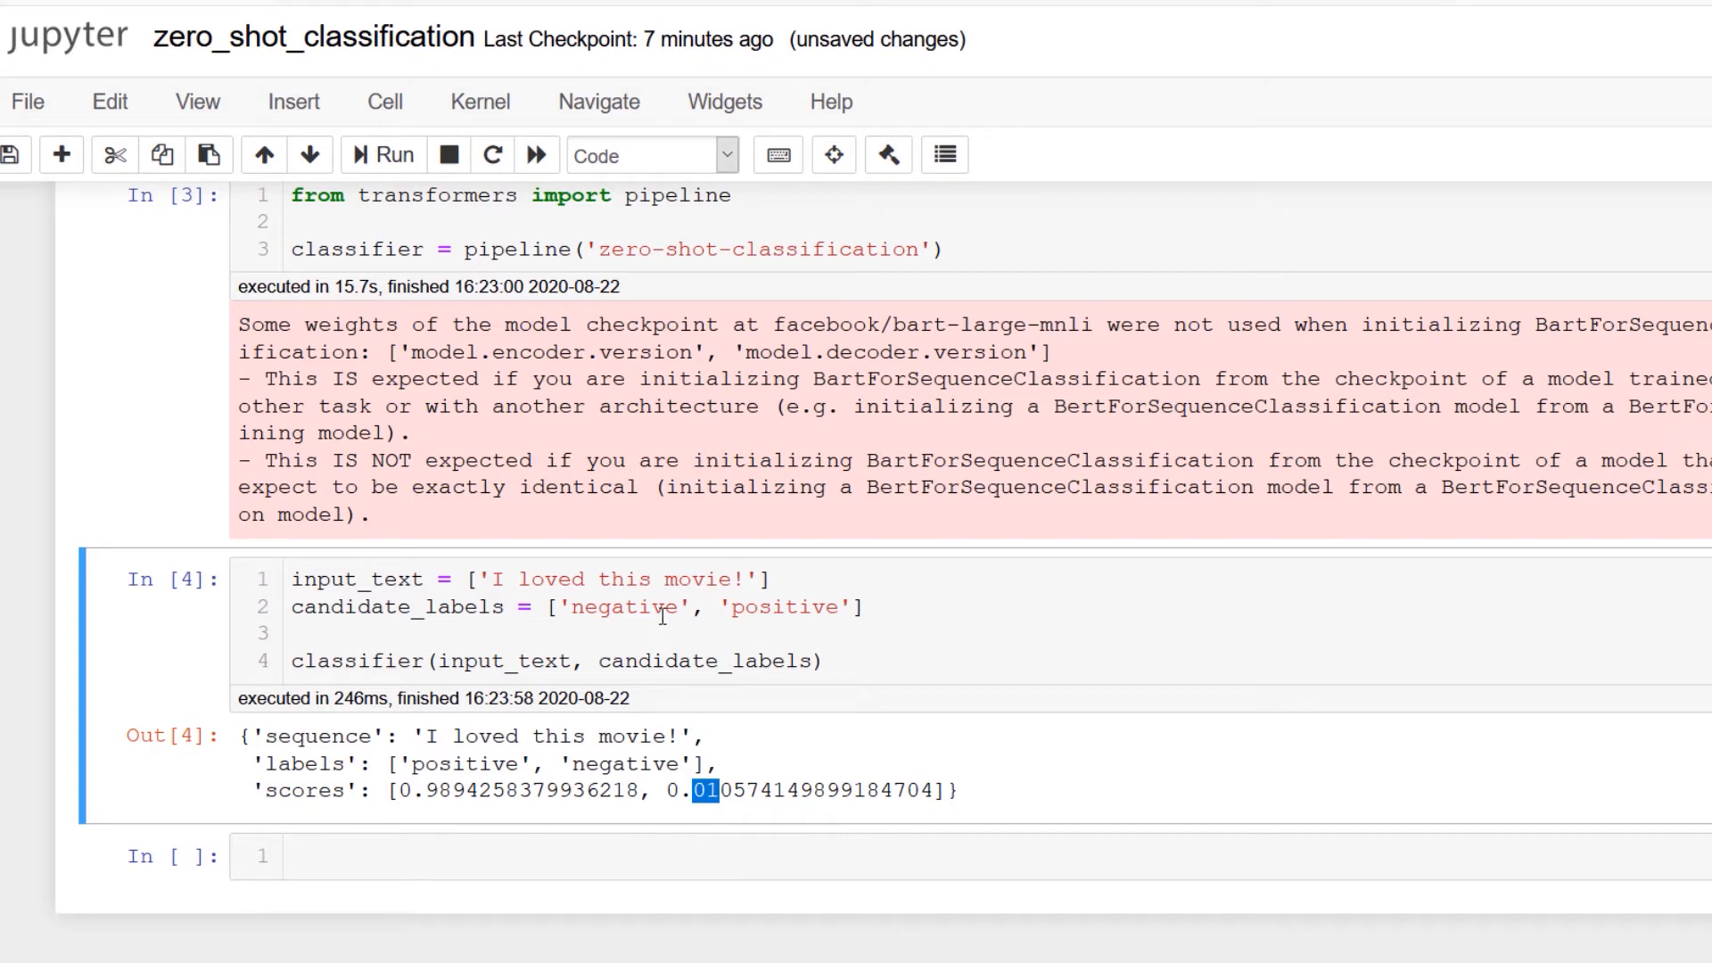
{"action": "double_click", "coordinate": [783, 608]}
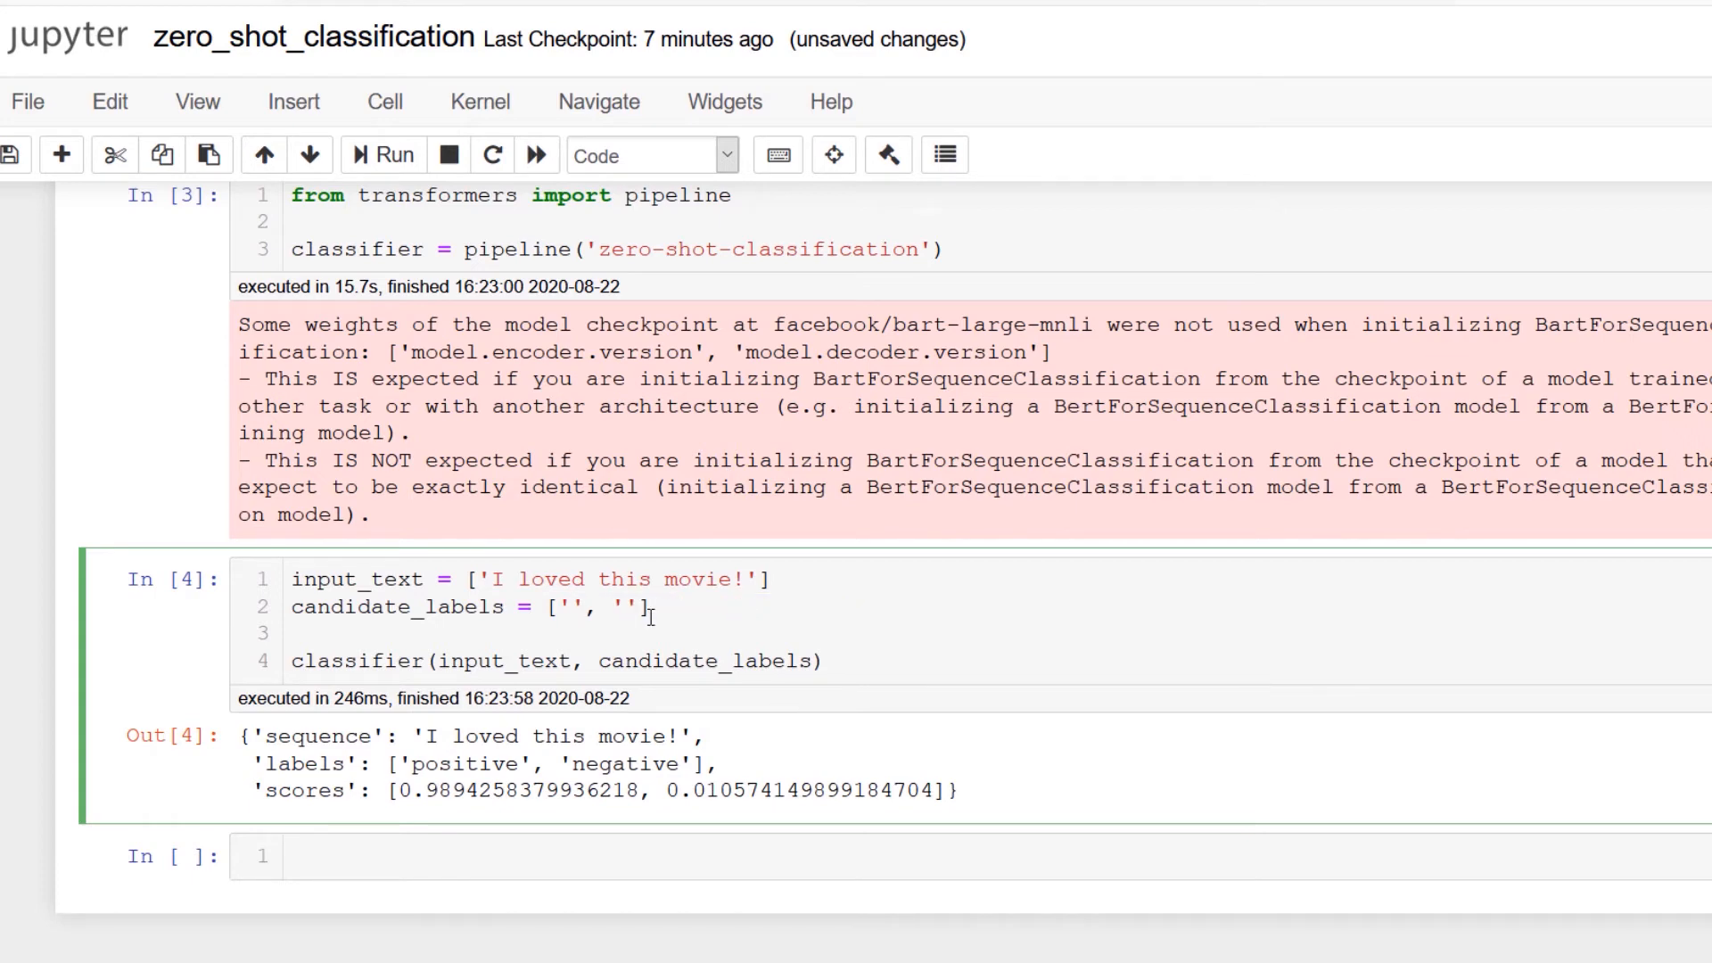
- Rerun with labels showbiz, entertainment, technology, computers and highlight entertainment's top score of about 0.93
{"action": "type", "text": "showbiz"}
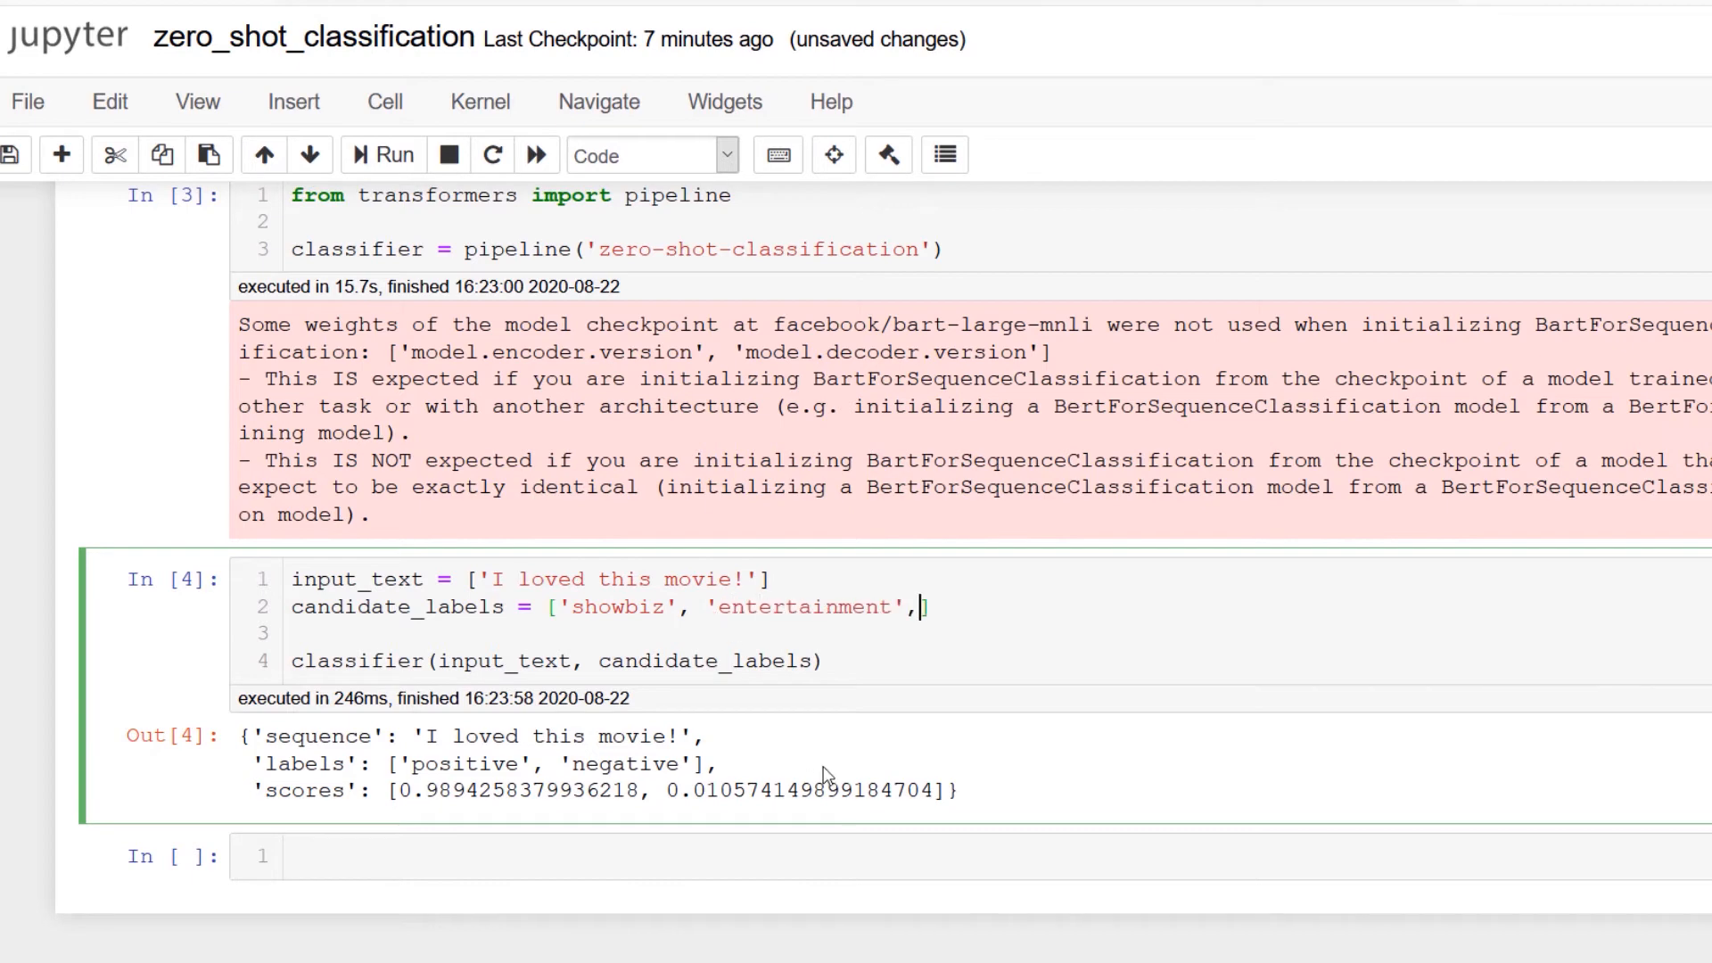
{"action": "type", "text": "'technology', 'computers'"}
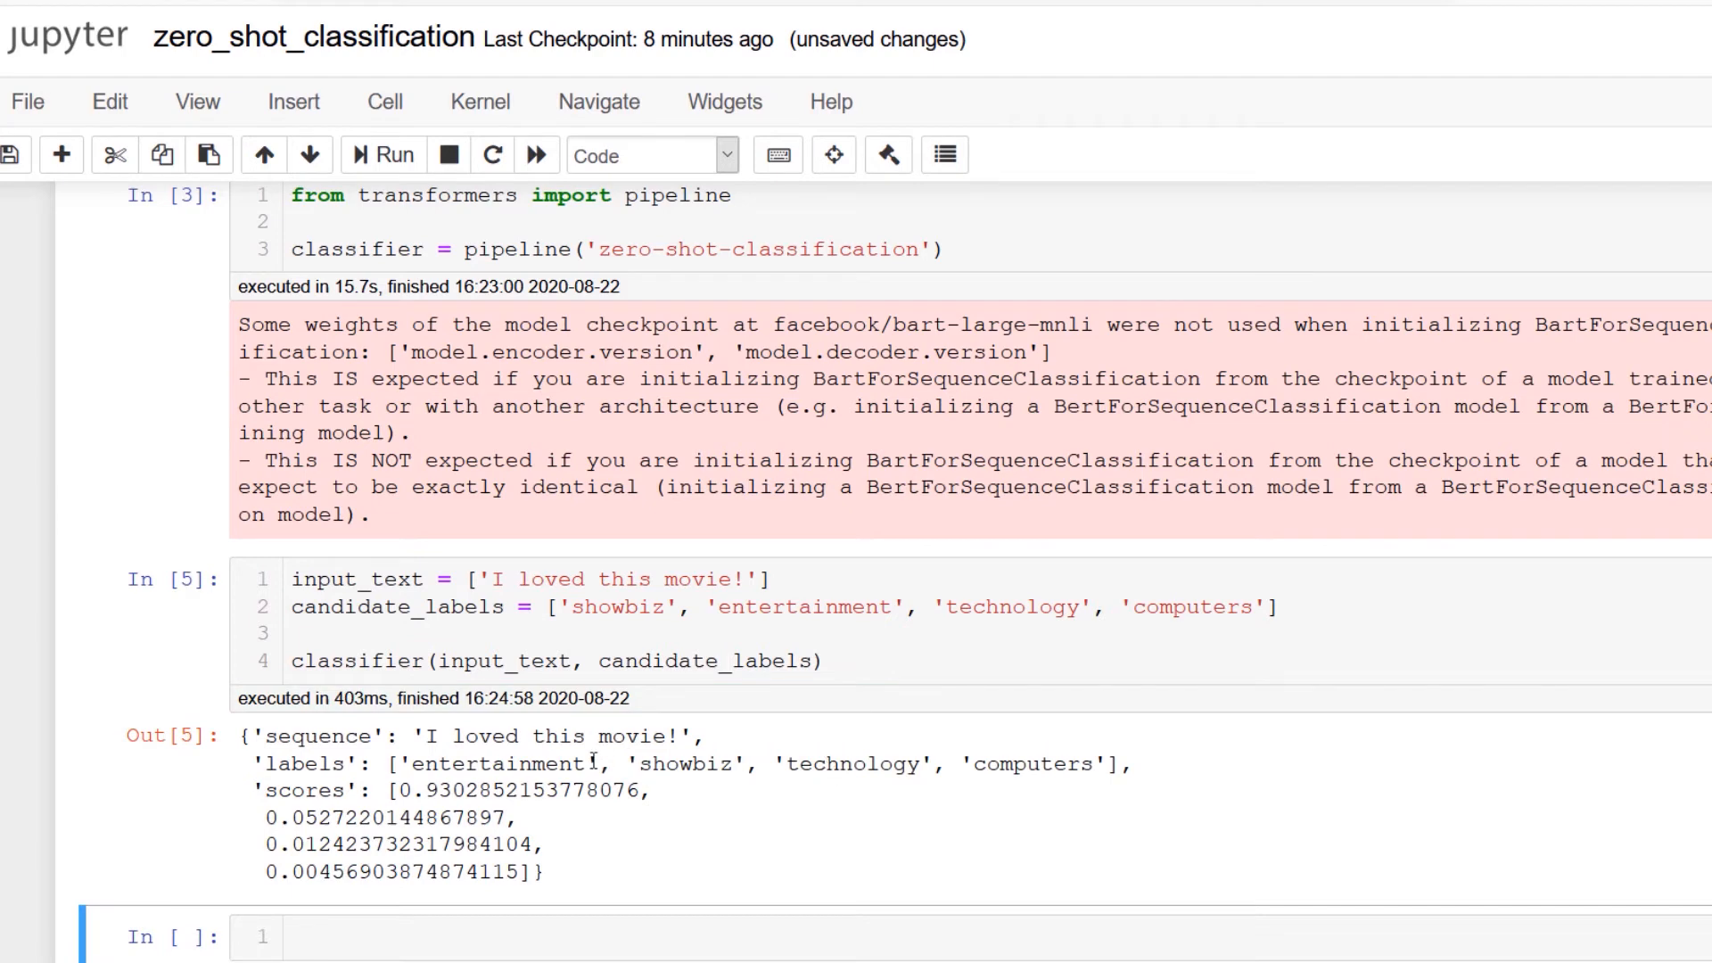
{"action": "double_click", "coordinate": [439, 790]}
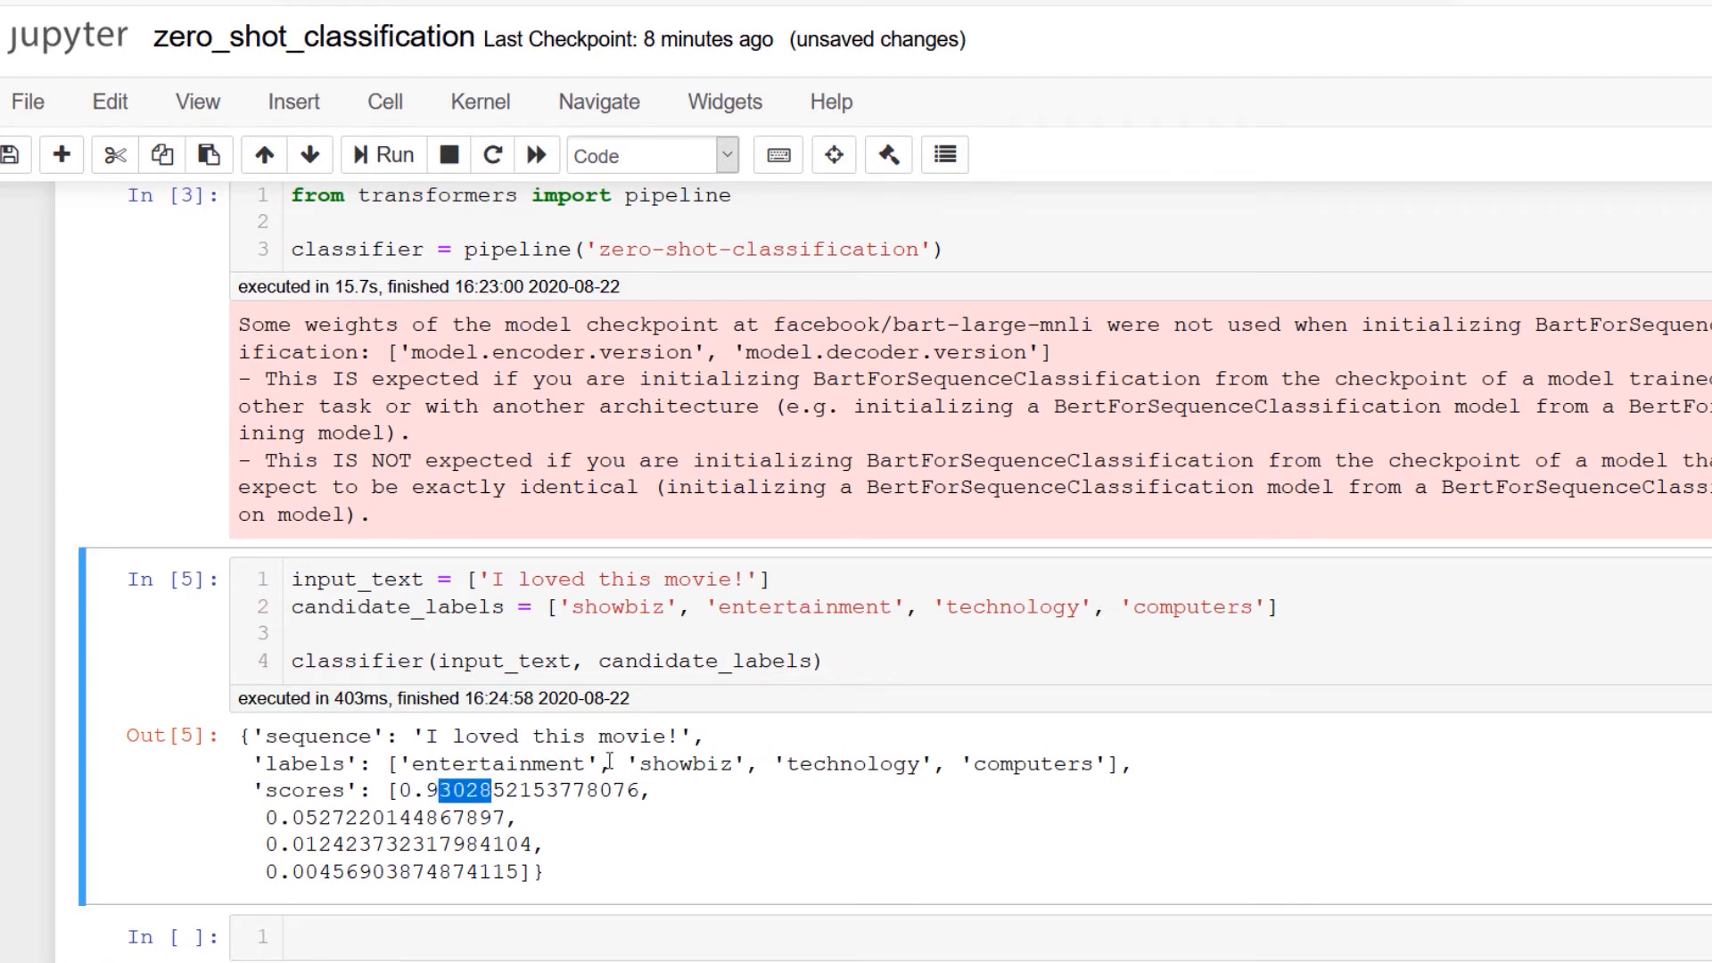
{"action": "left_click_drag", "start_coordinate": [409, 764], "coordinate": [743, 763]}
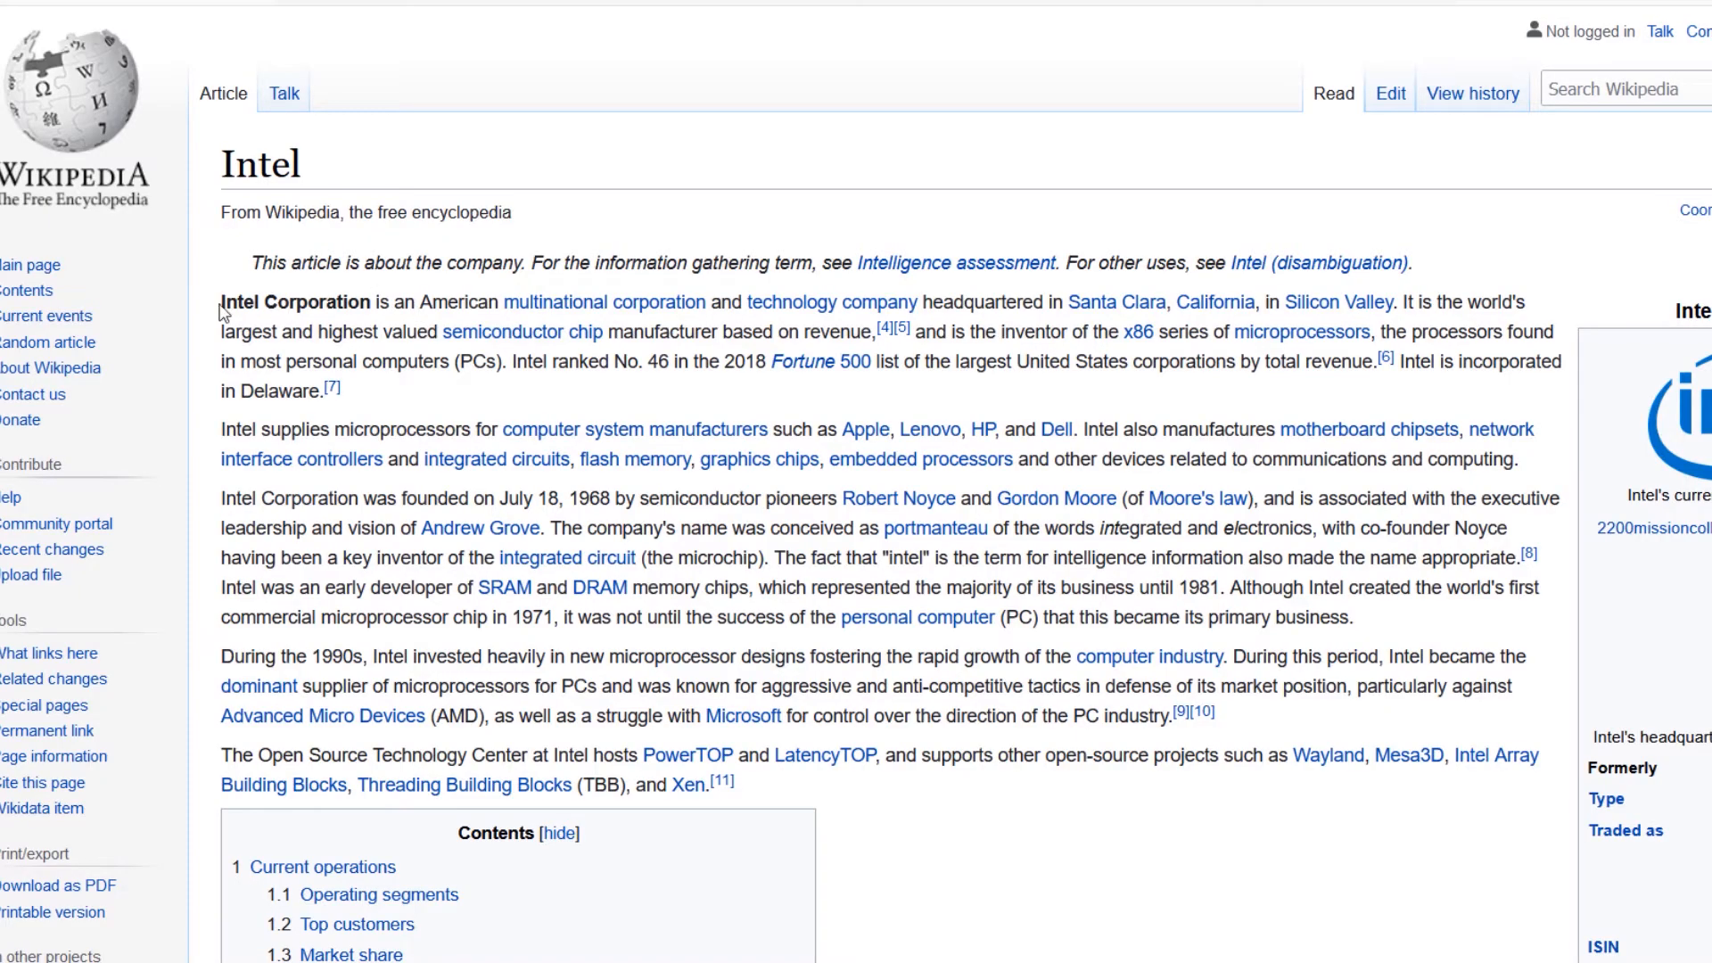
- Run the Intel Corporation paragraph against the four topics and mark 'technology' and 'computers' as top labels
{"action": "left_click_drag", "start_coordinate": [218, 301], "coordinate": [339, 391]}
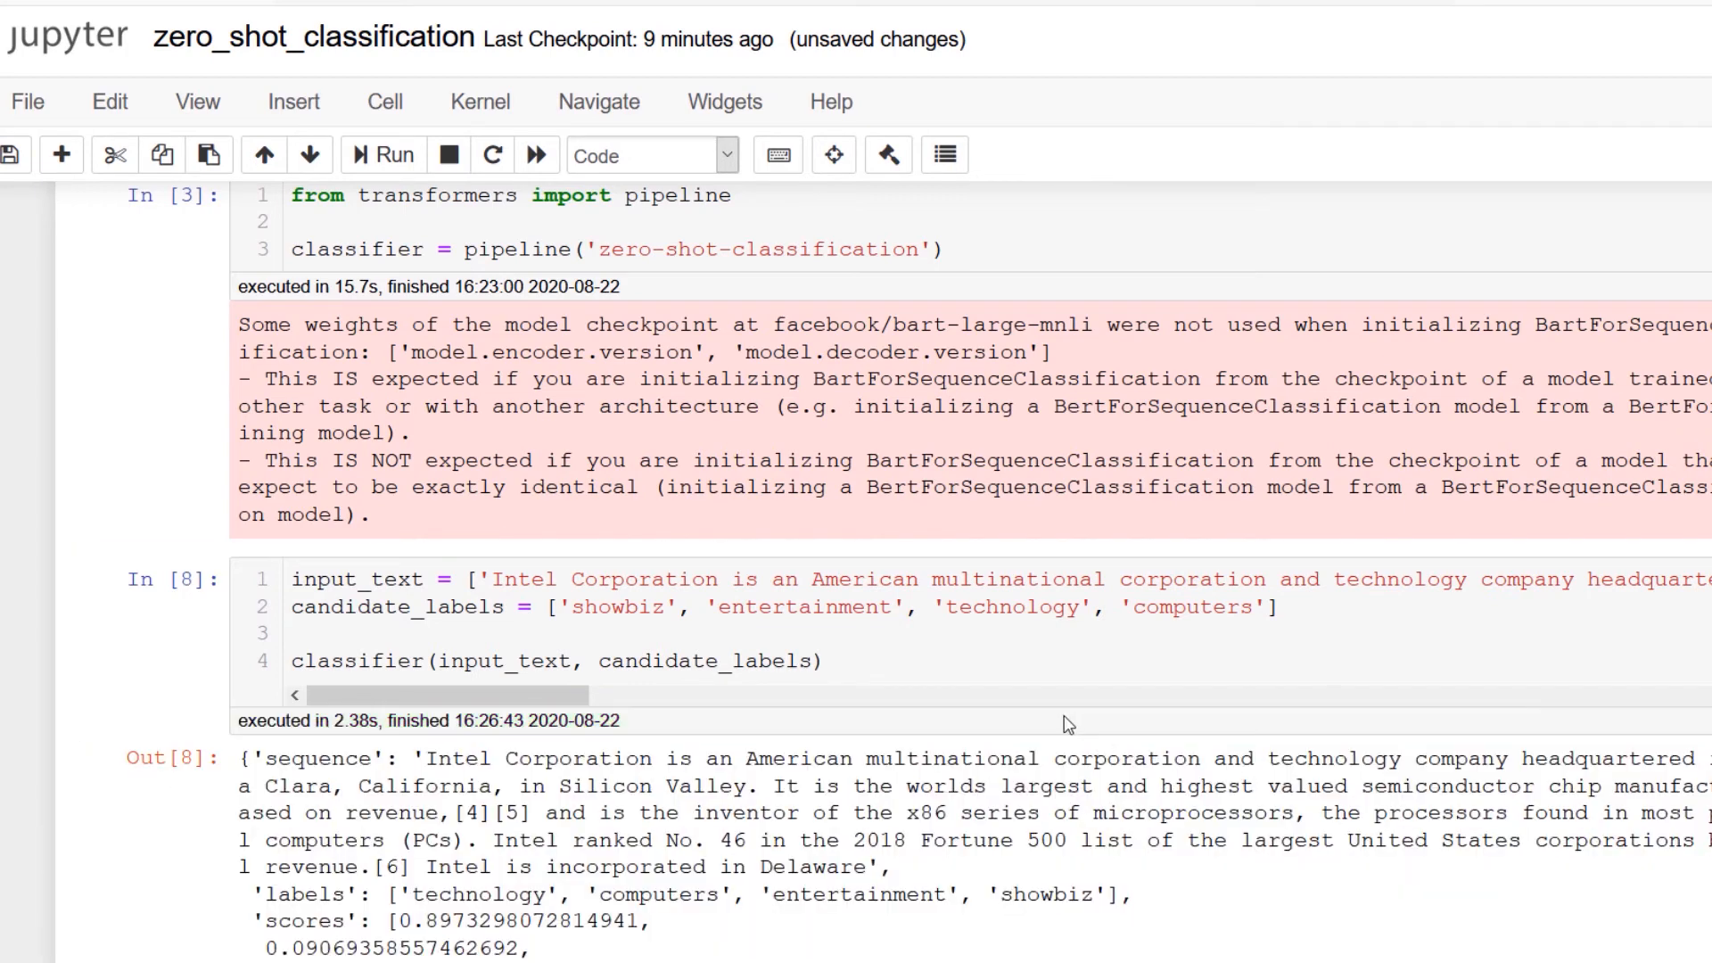
{"action": "scroll", "scroll_direction": "down", "scroll_amount": 3}
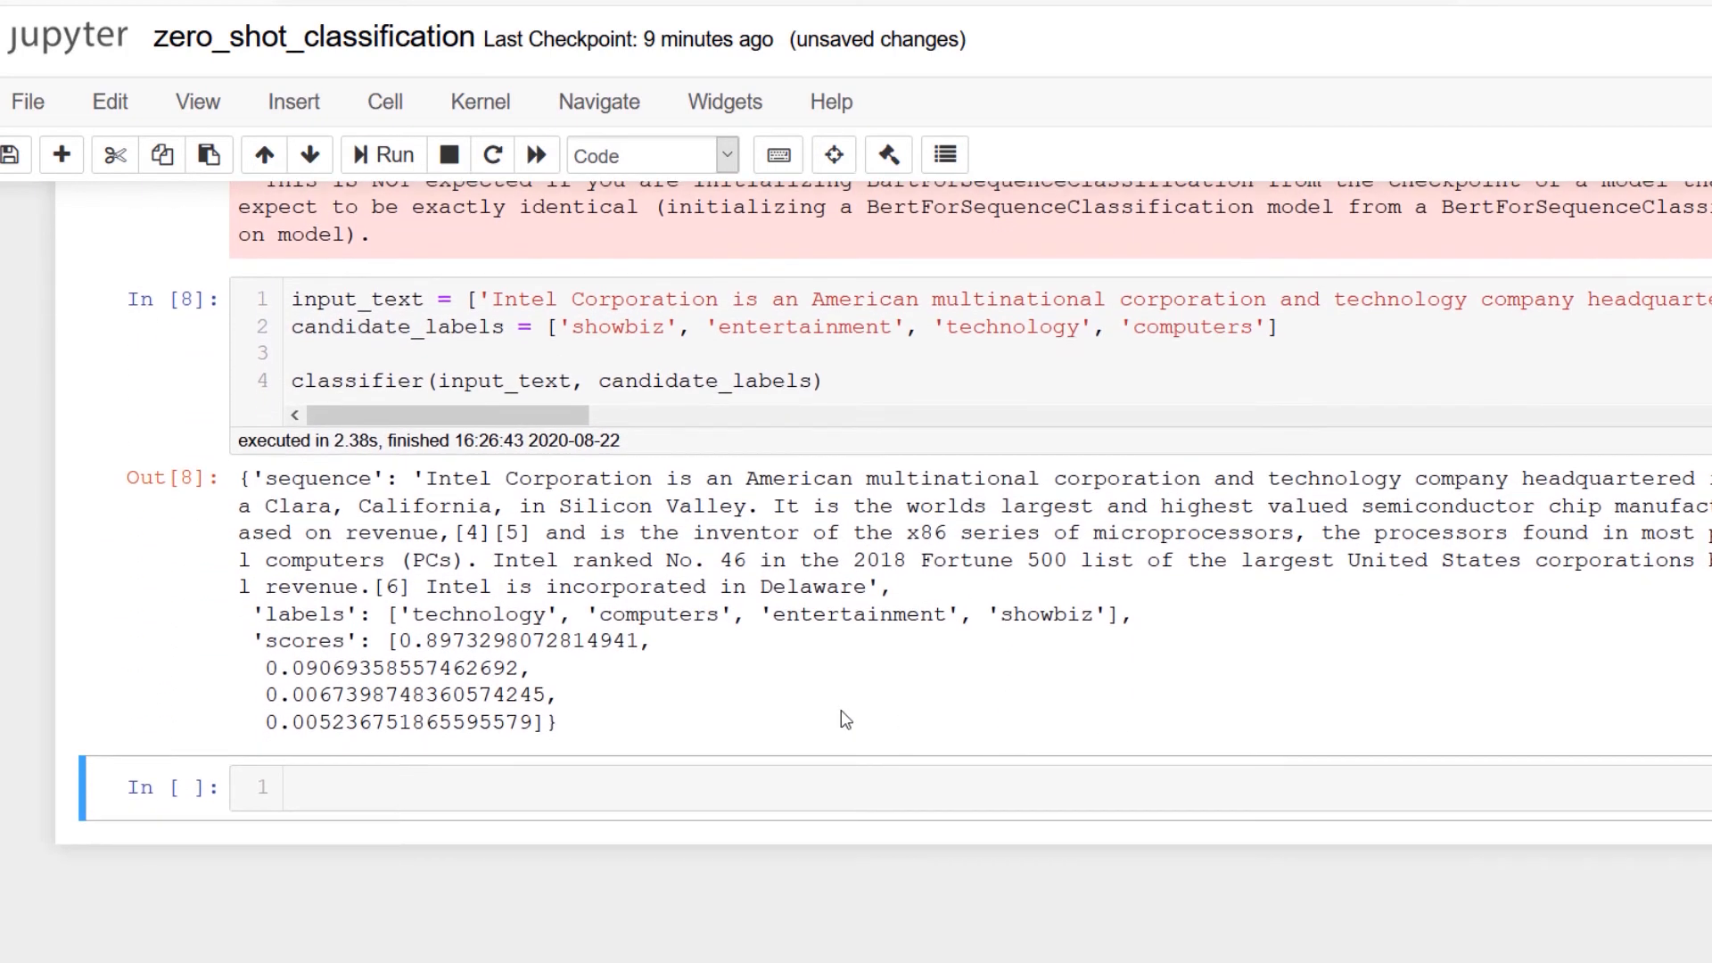
{"action": "double_click", "coordinate": [369, 668]}
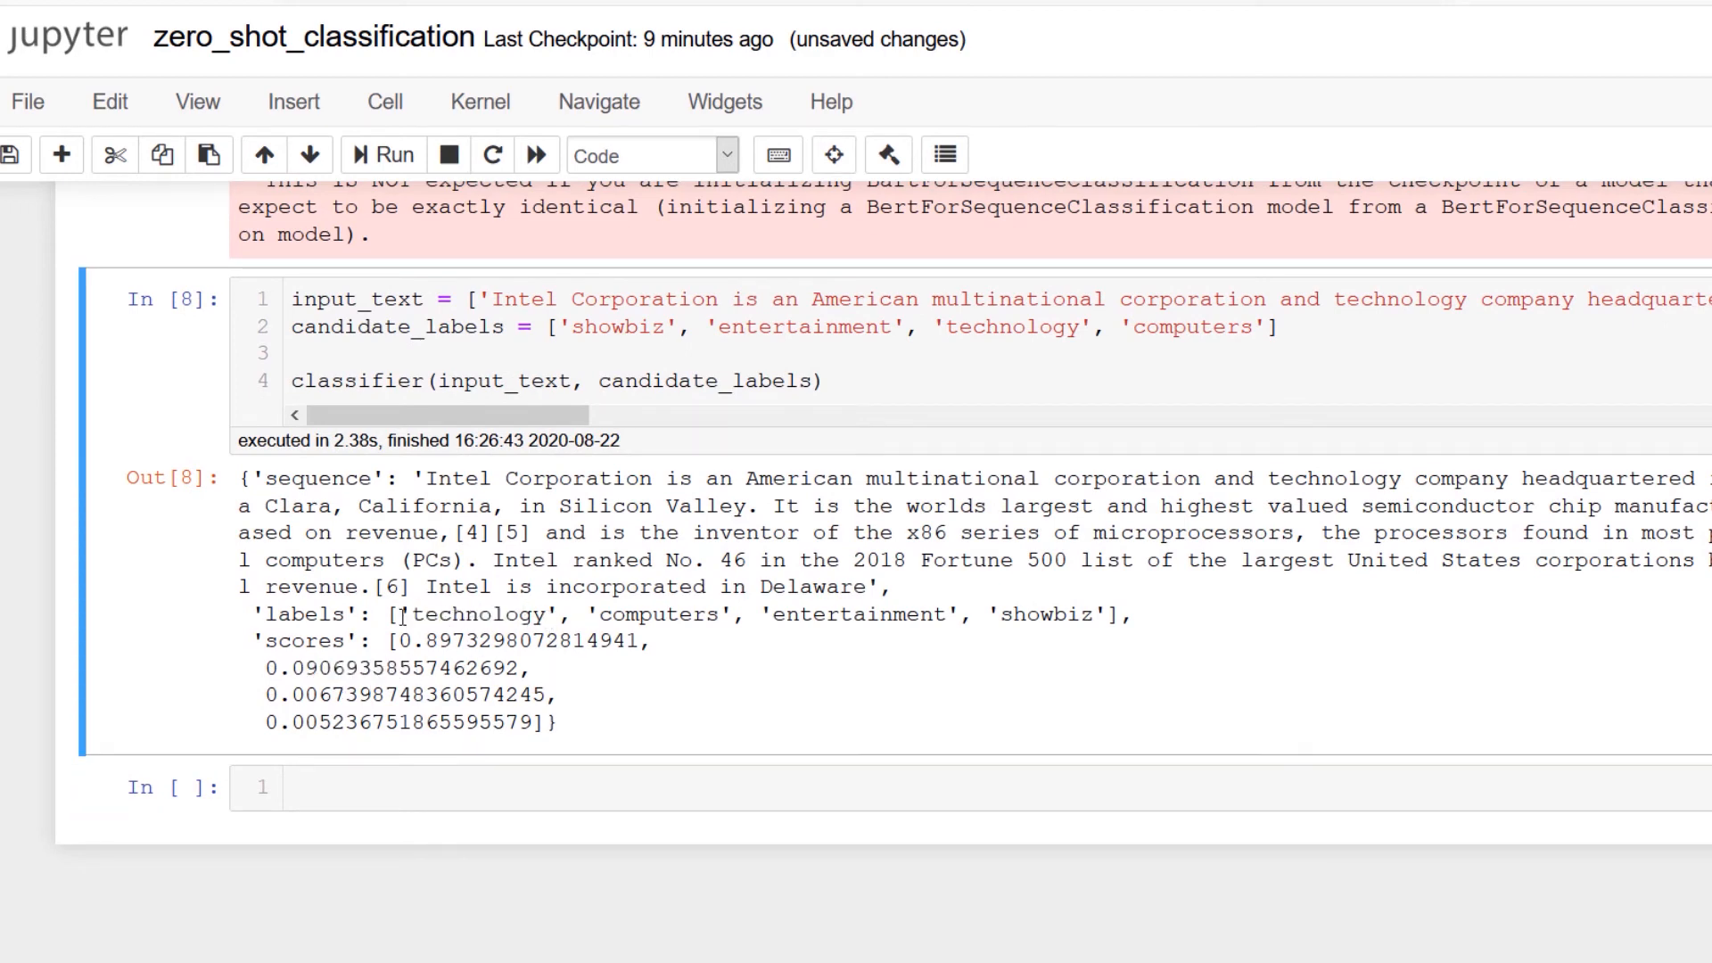
{"action": "left_click_drag", "start_coordinate": [406, 615], "coordinate": [740, 615]}
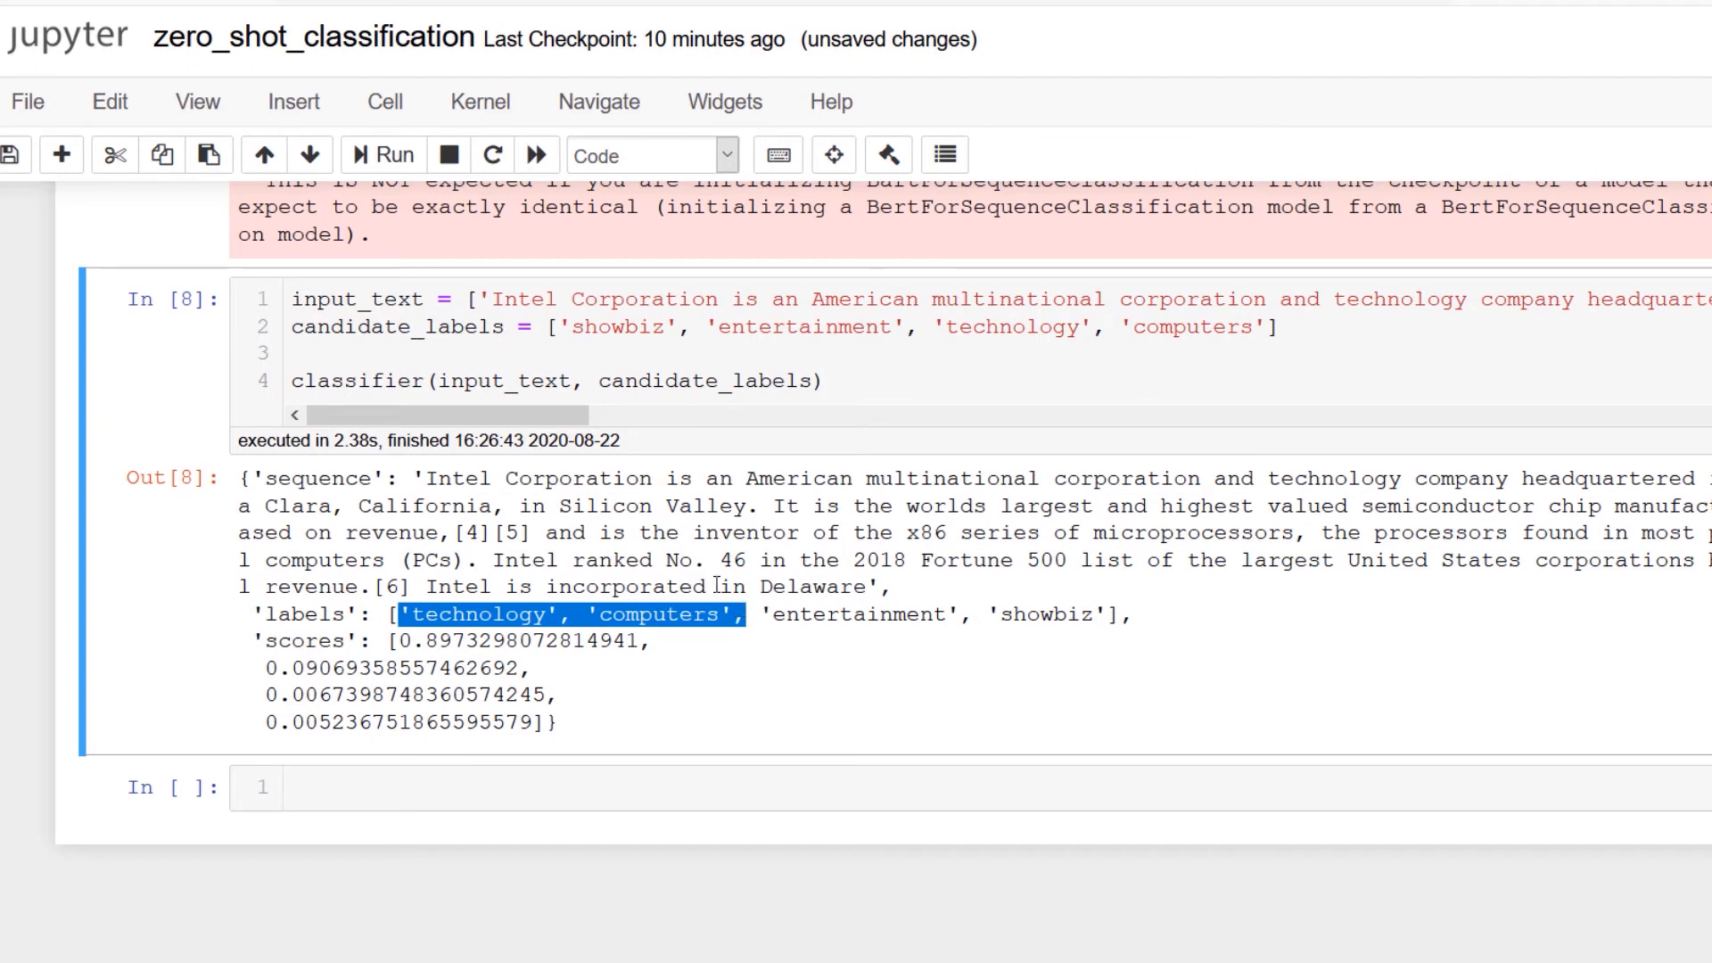
{"action": "left_click", "coordinate": [821, 381]}
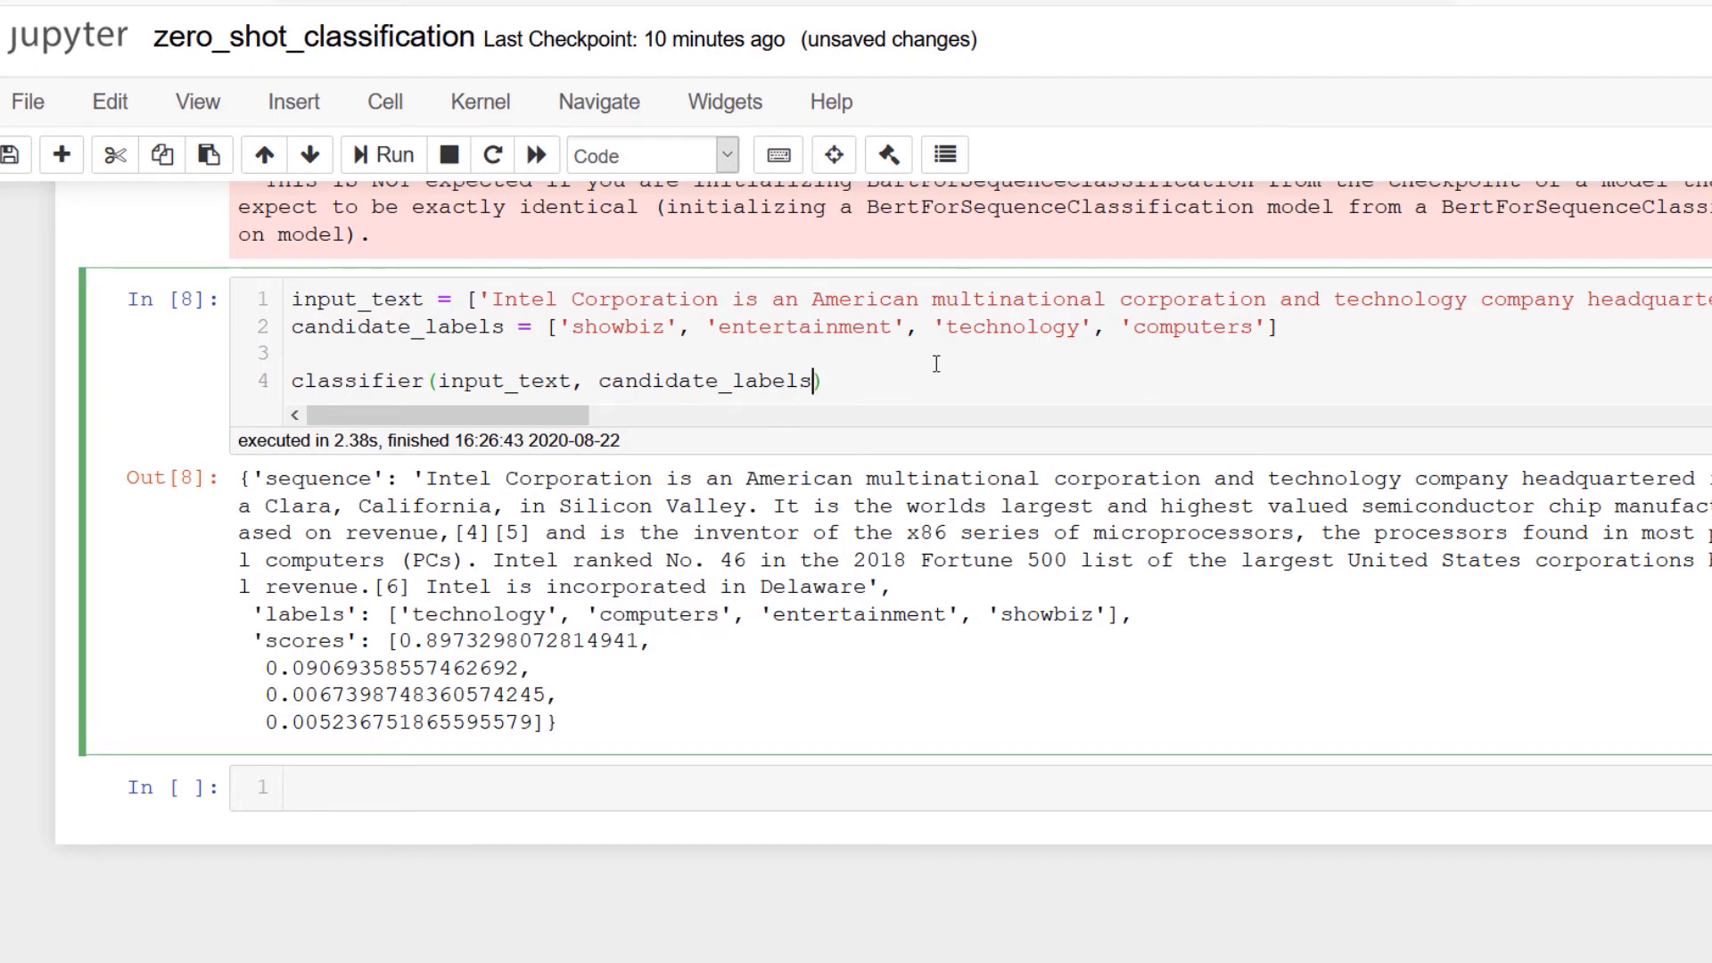
- Add multi_class=True to the Intel call and highlight technology 0.997 and computers 0.910
{"action": "type", "text": ", multi"}
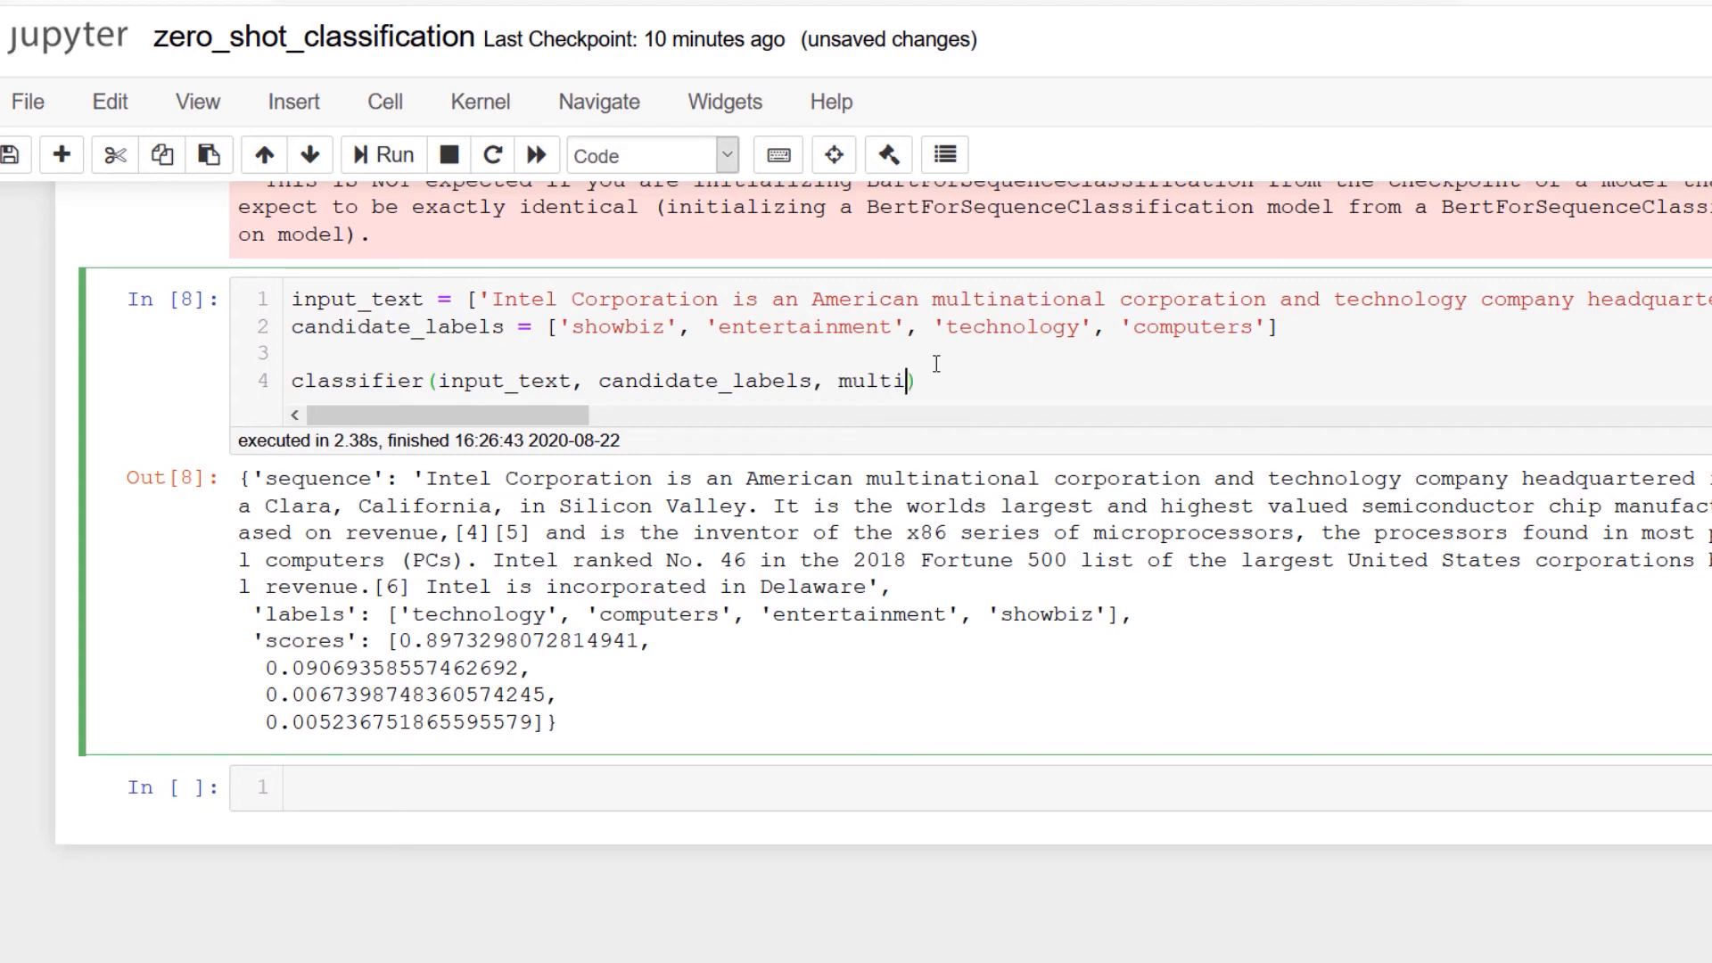
{"action": "type", "text": "_class = True"}
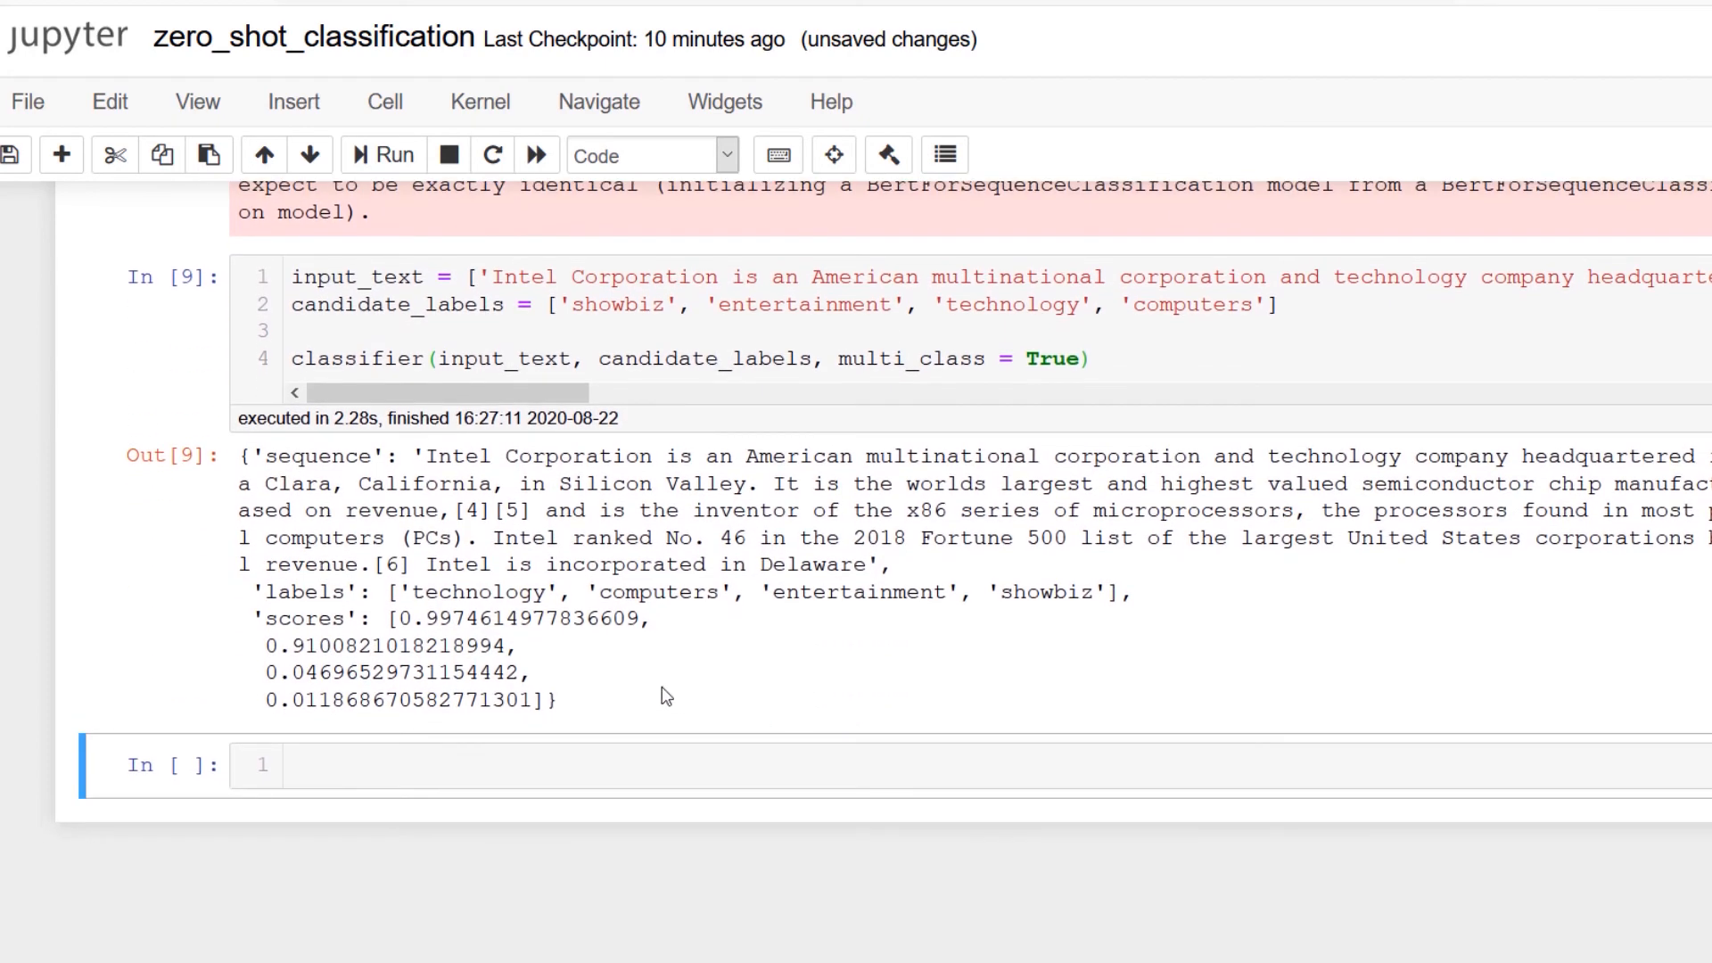
{"action": "double_click", "coordinate": [461, 619]}
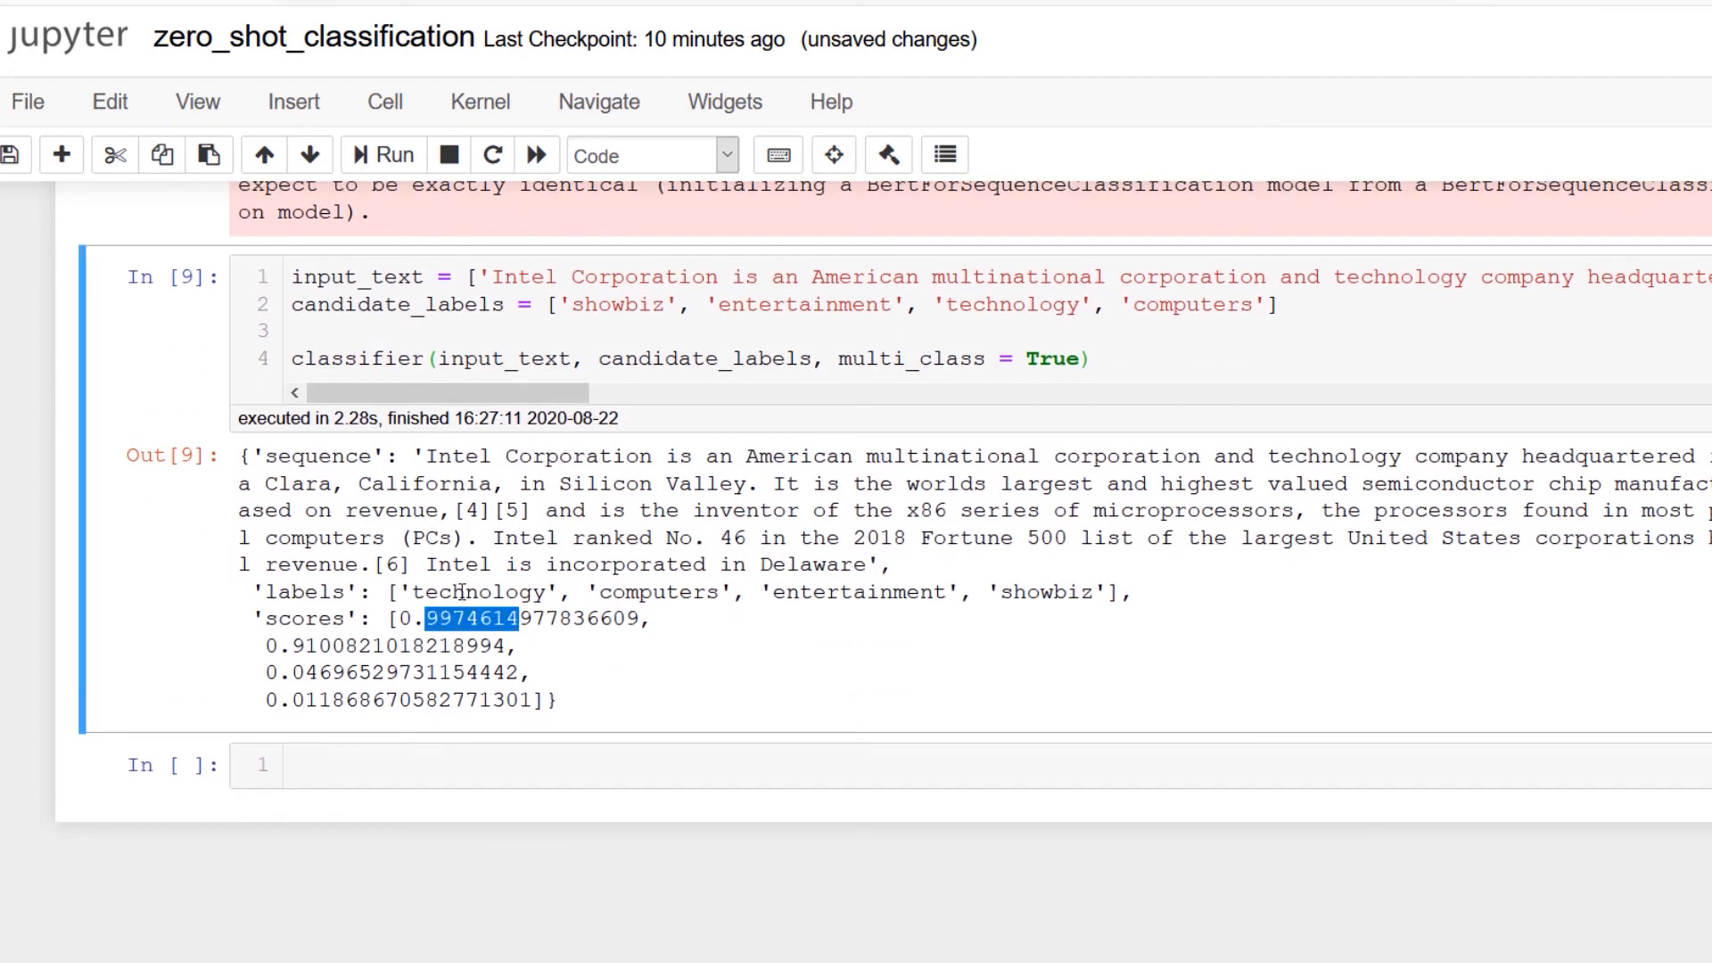
{"action": "double_click", "coordinate": [304, 646]}
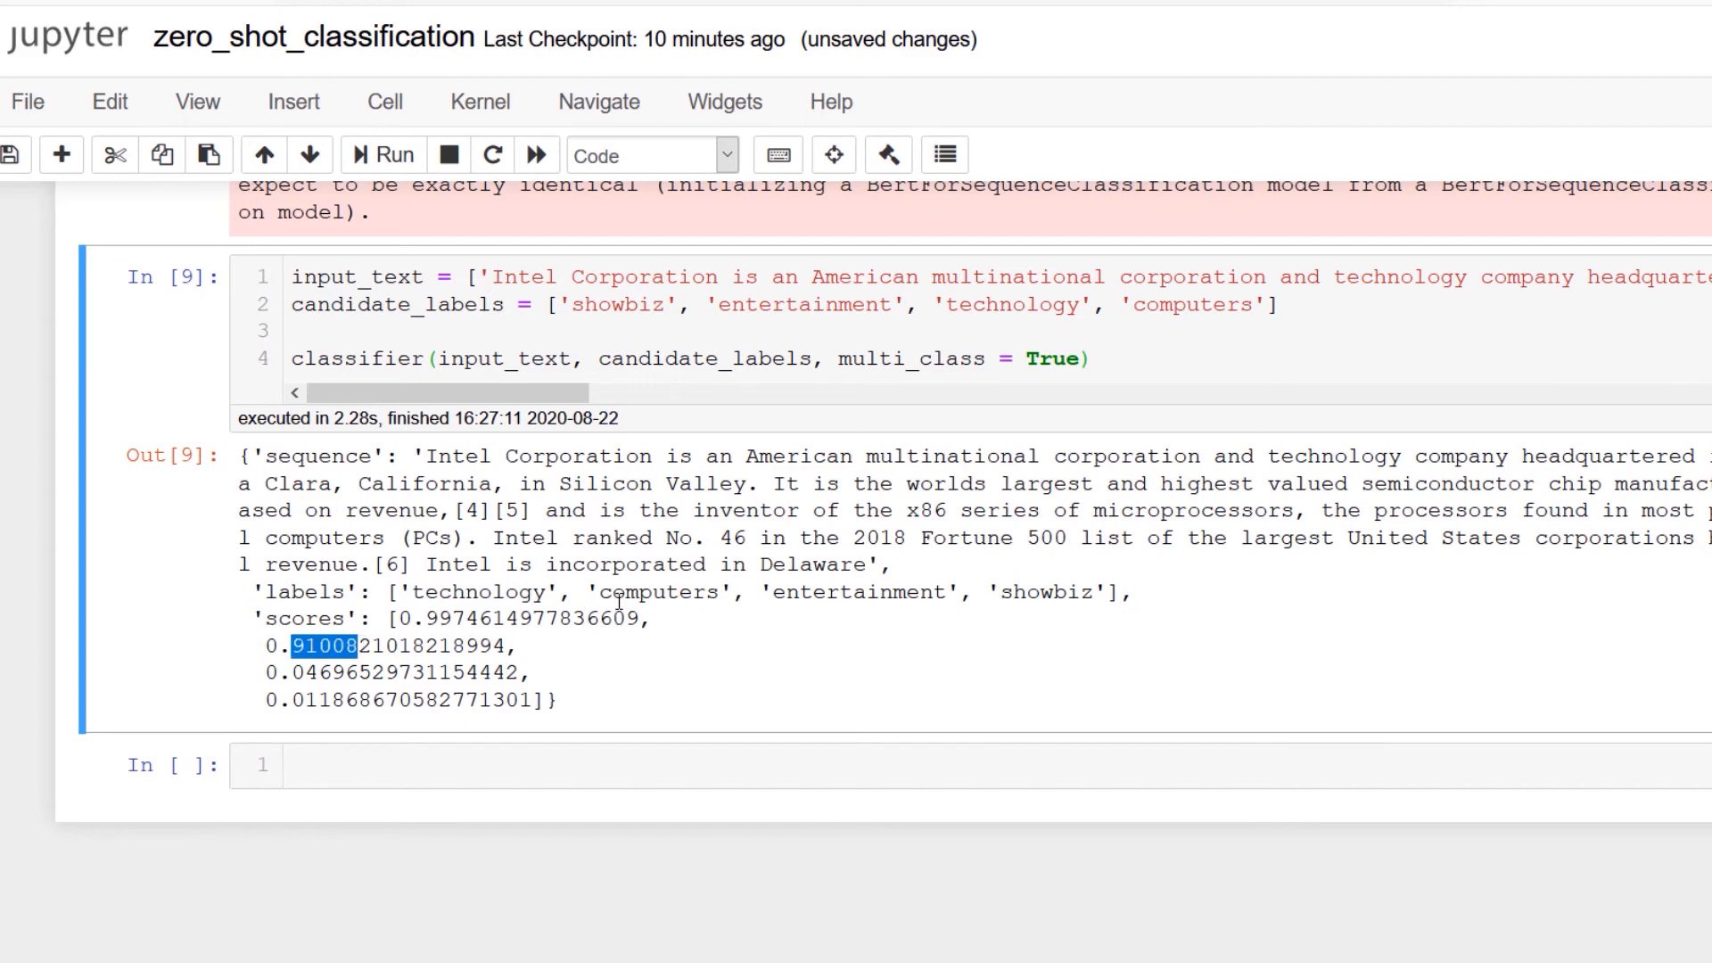
{"action": "double_click", "coordinate": [657, 592]}
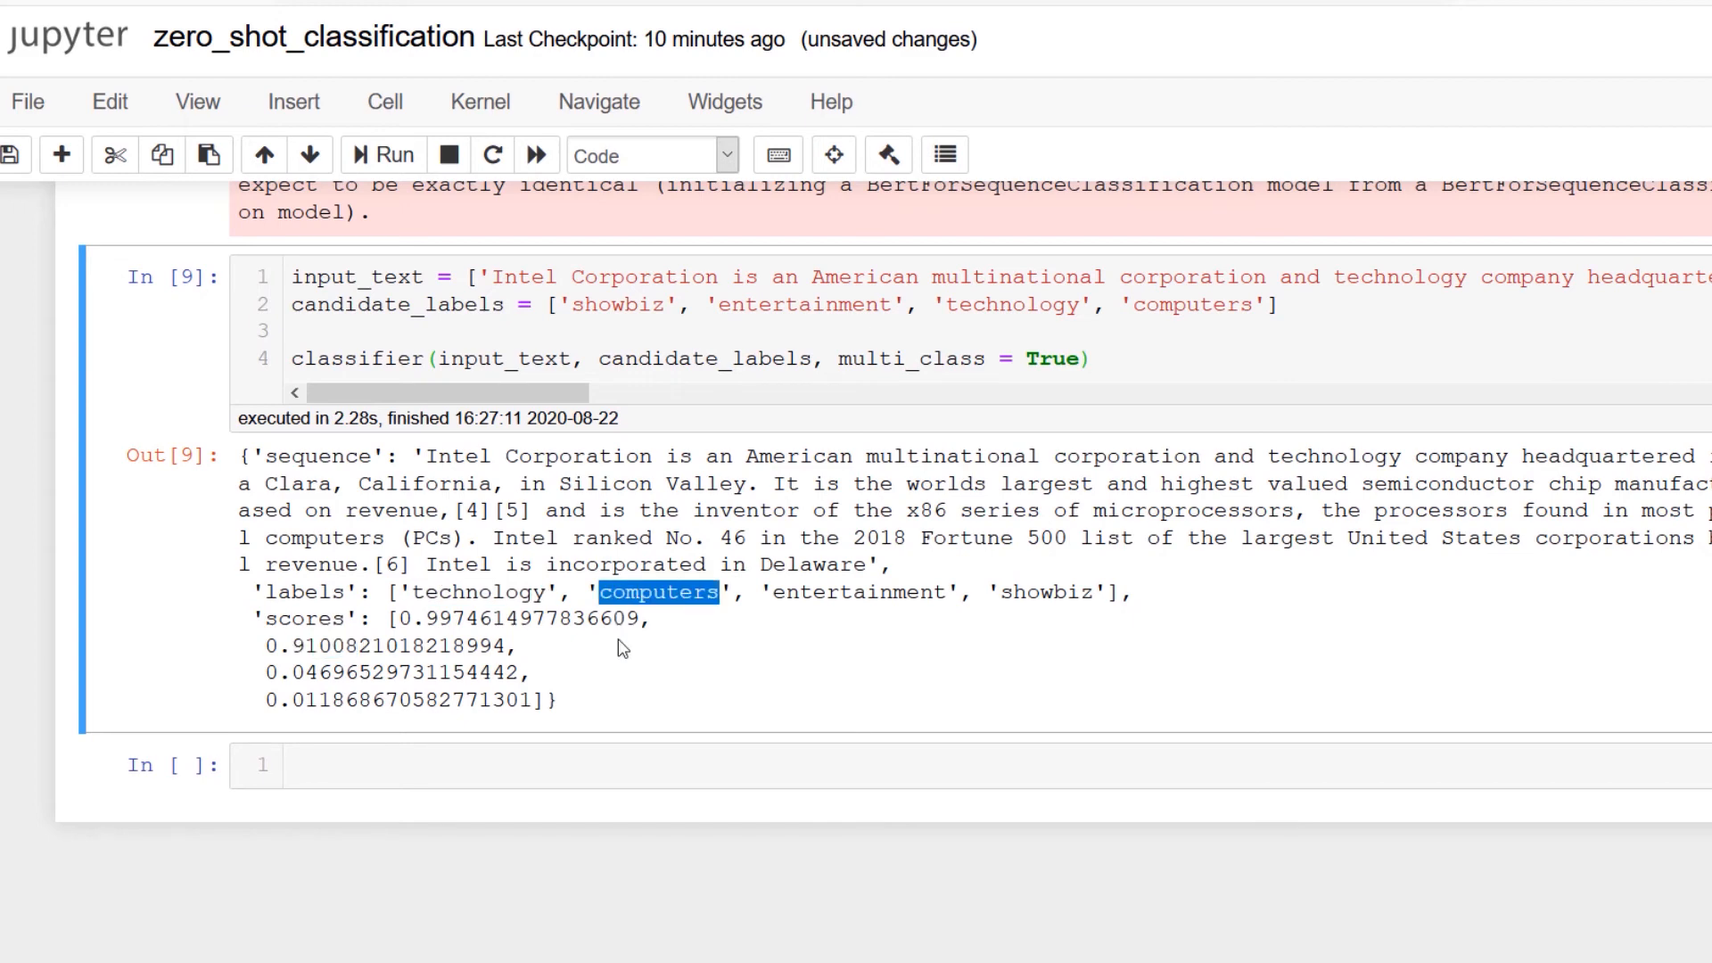
{"action": "mouse_move", "coordinate": [533, 658]}
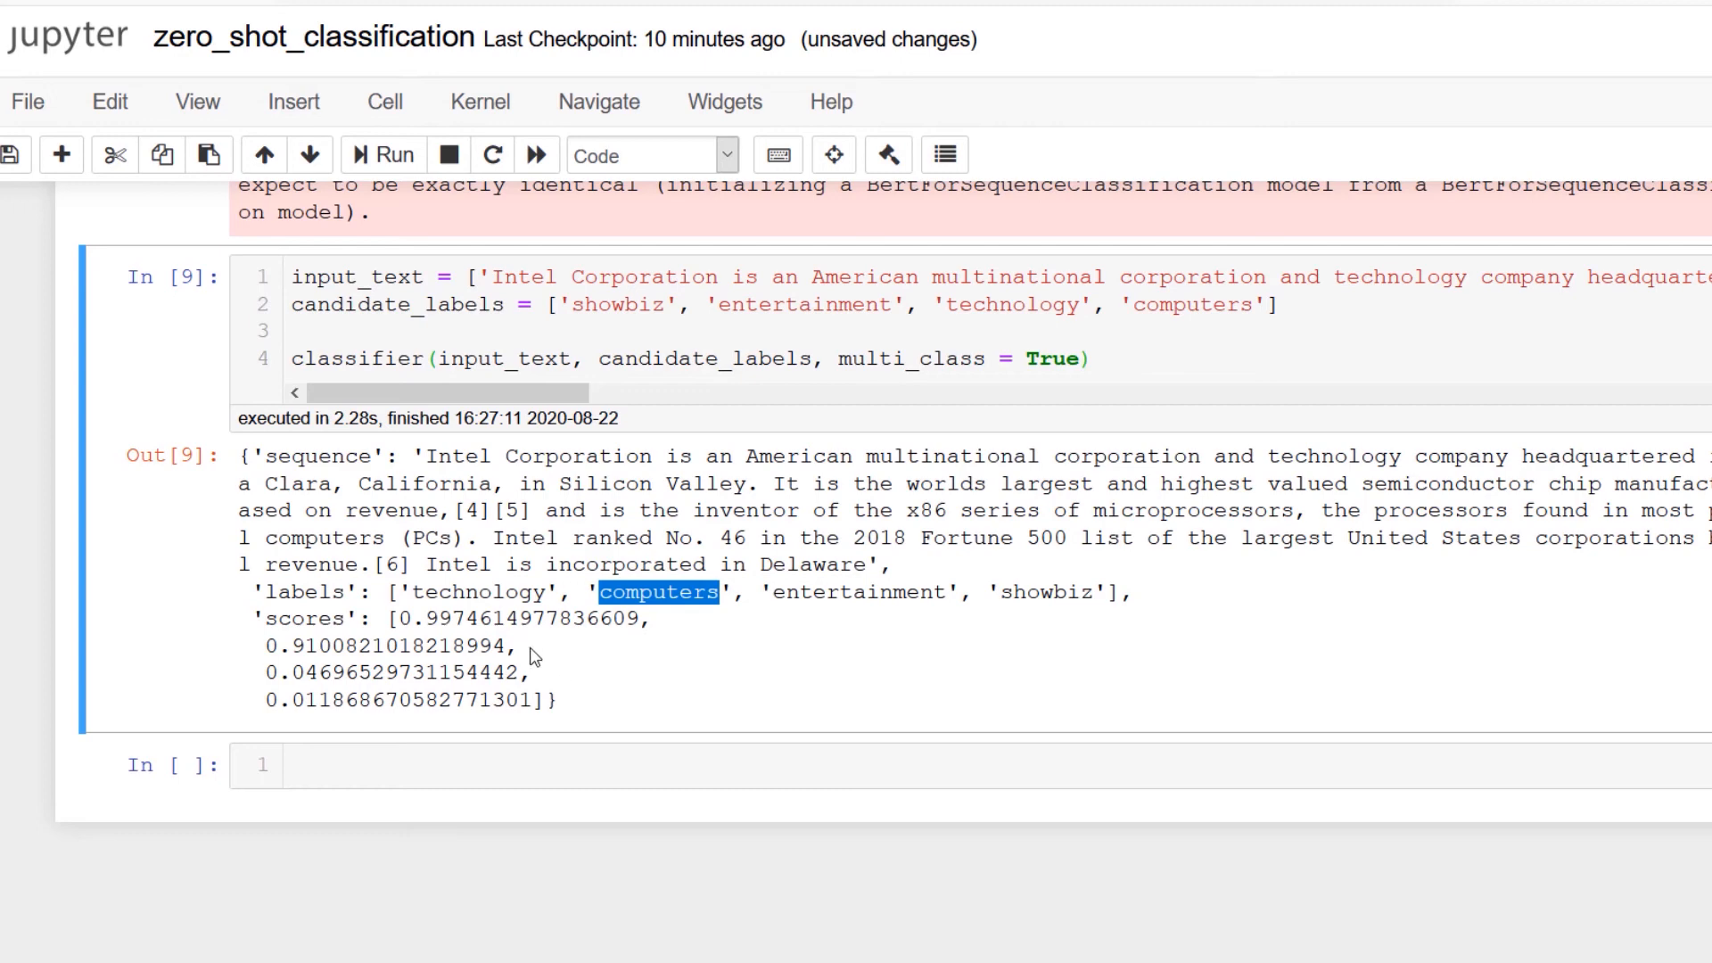
{"action": "mouse_move", "coordinate": [573, 672]}
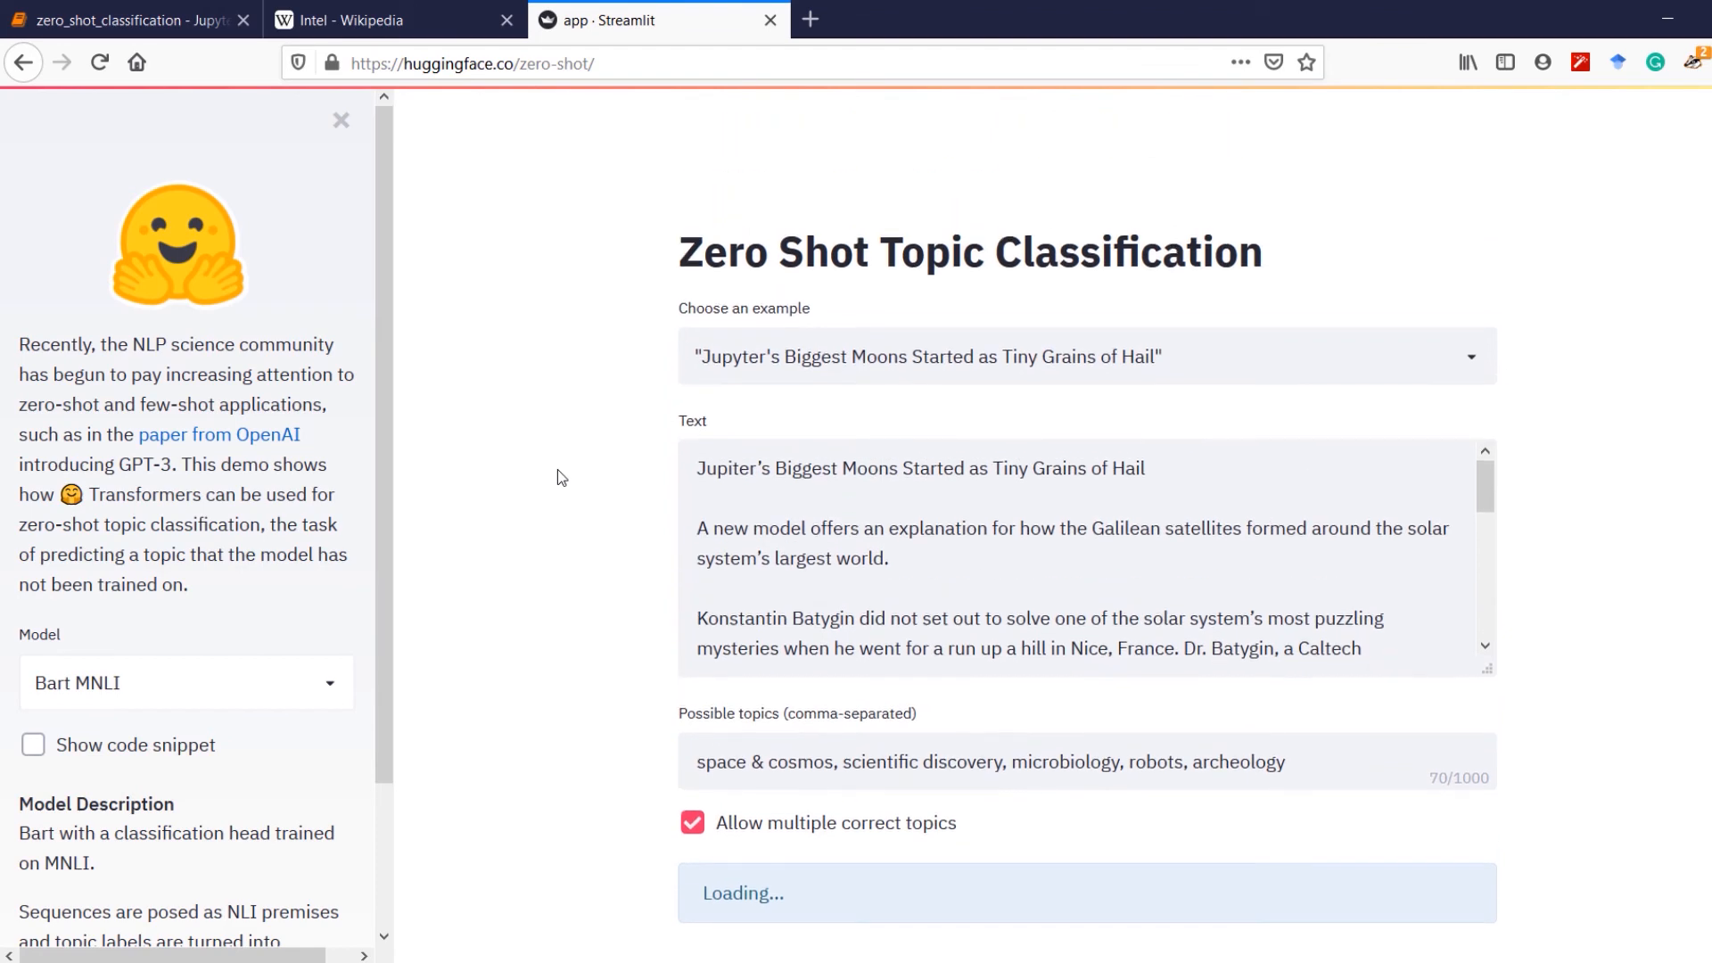
- Choose the Custom example with the Intel text and four topics, getting technology 98.6%, computers 54.1%
{"action": "left_click", "coordinate": [1086, 357]}
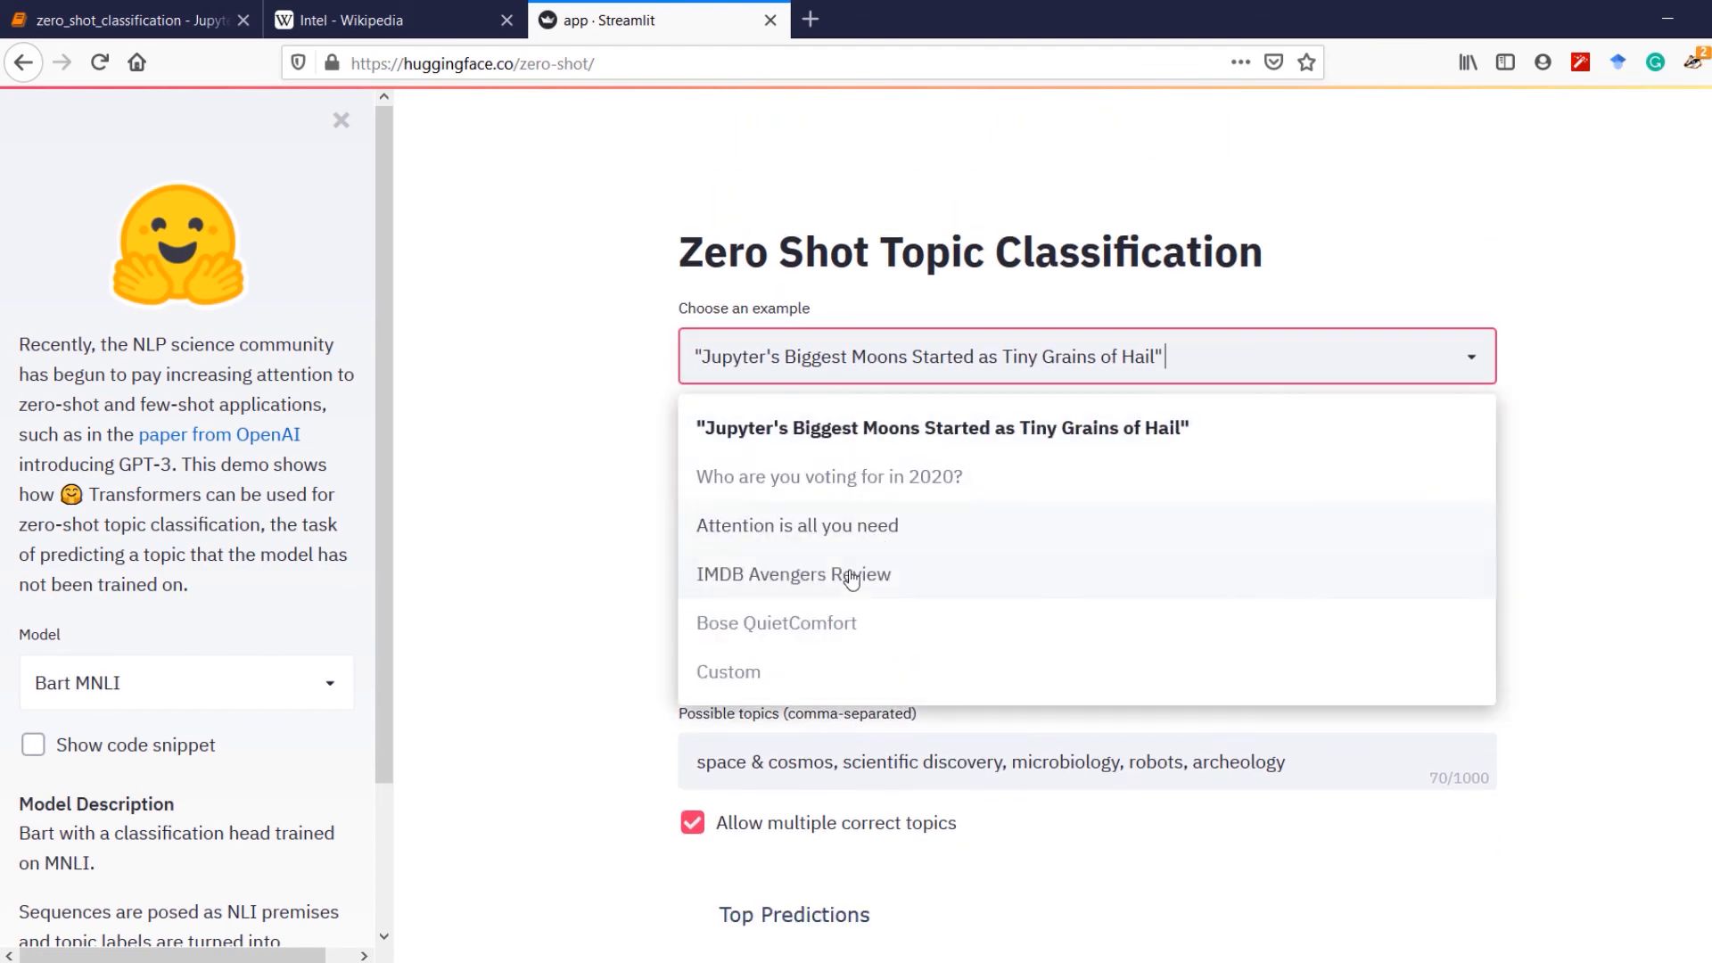
{"action": "mouse_move", "coordinate": [758, 666]}
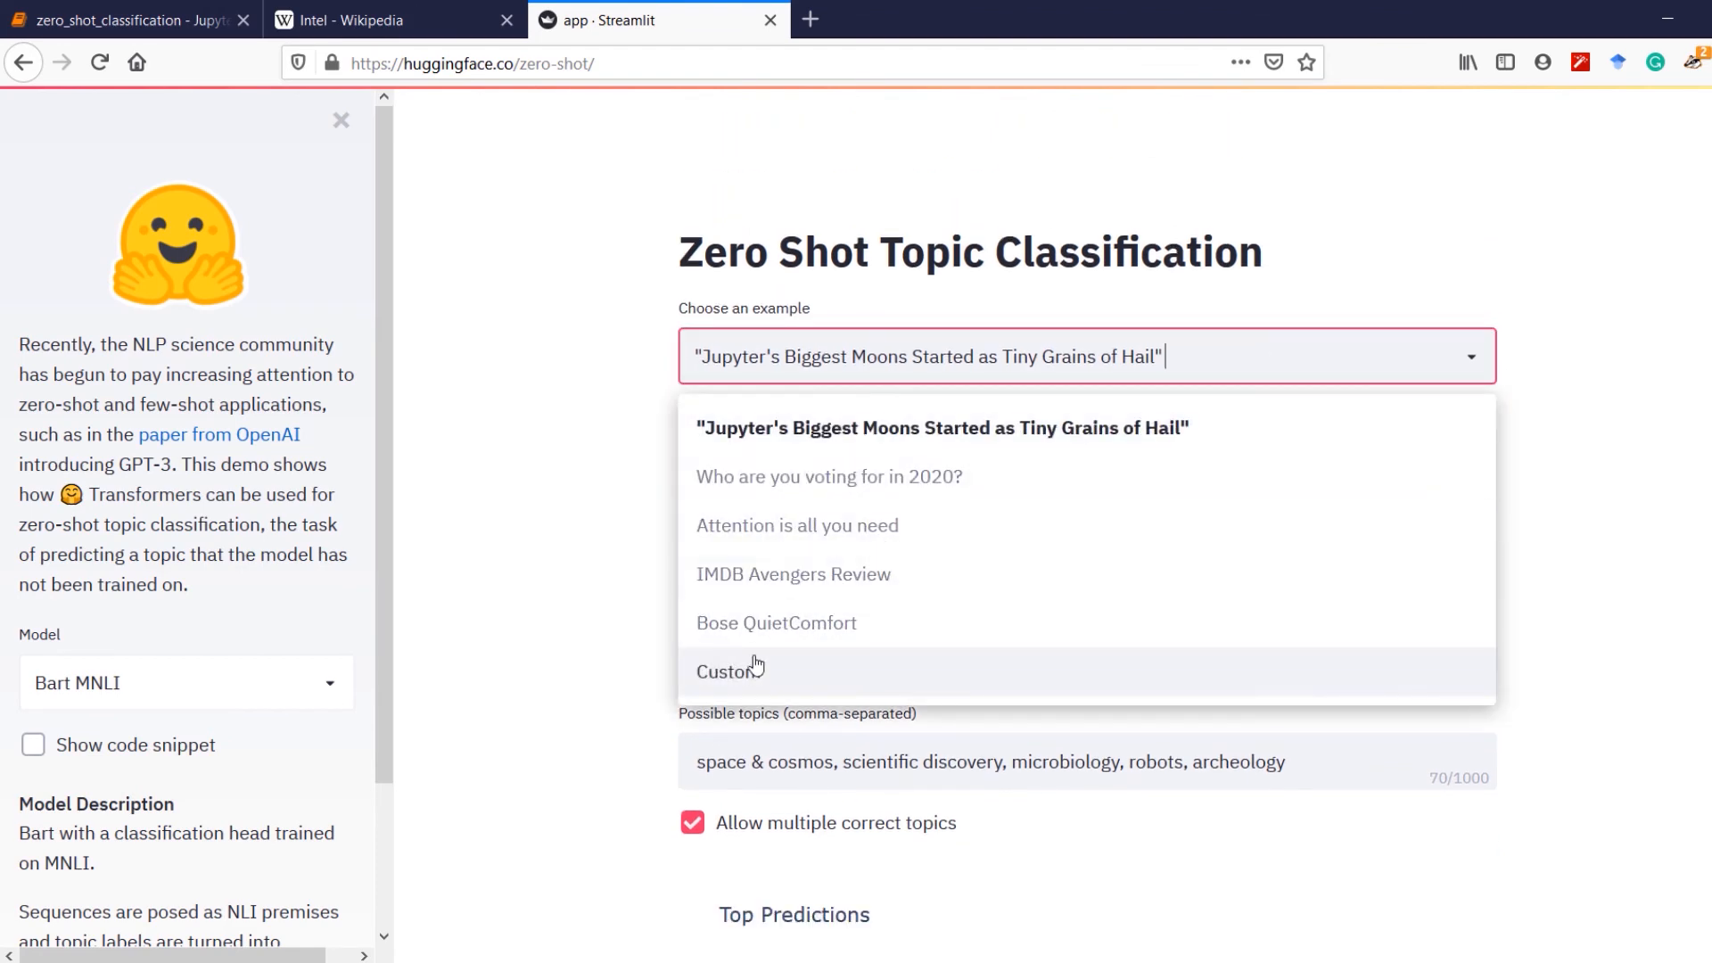
{"action": "left_click", "coordinate": [725, 671]}
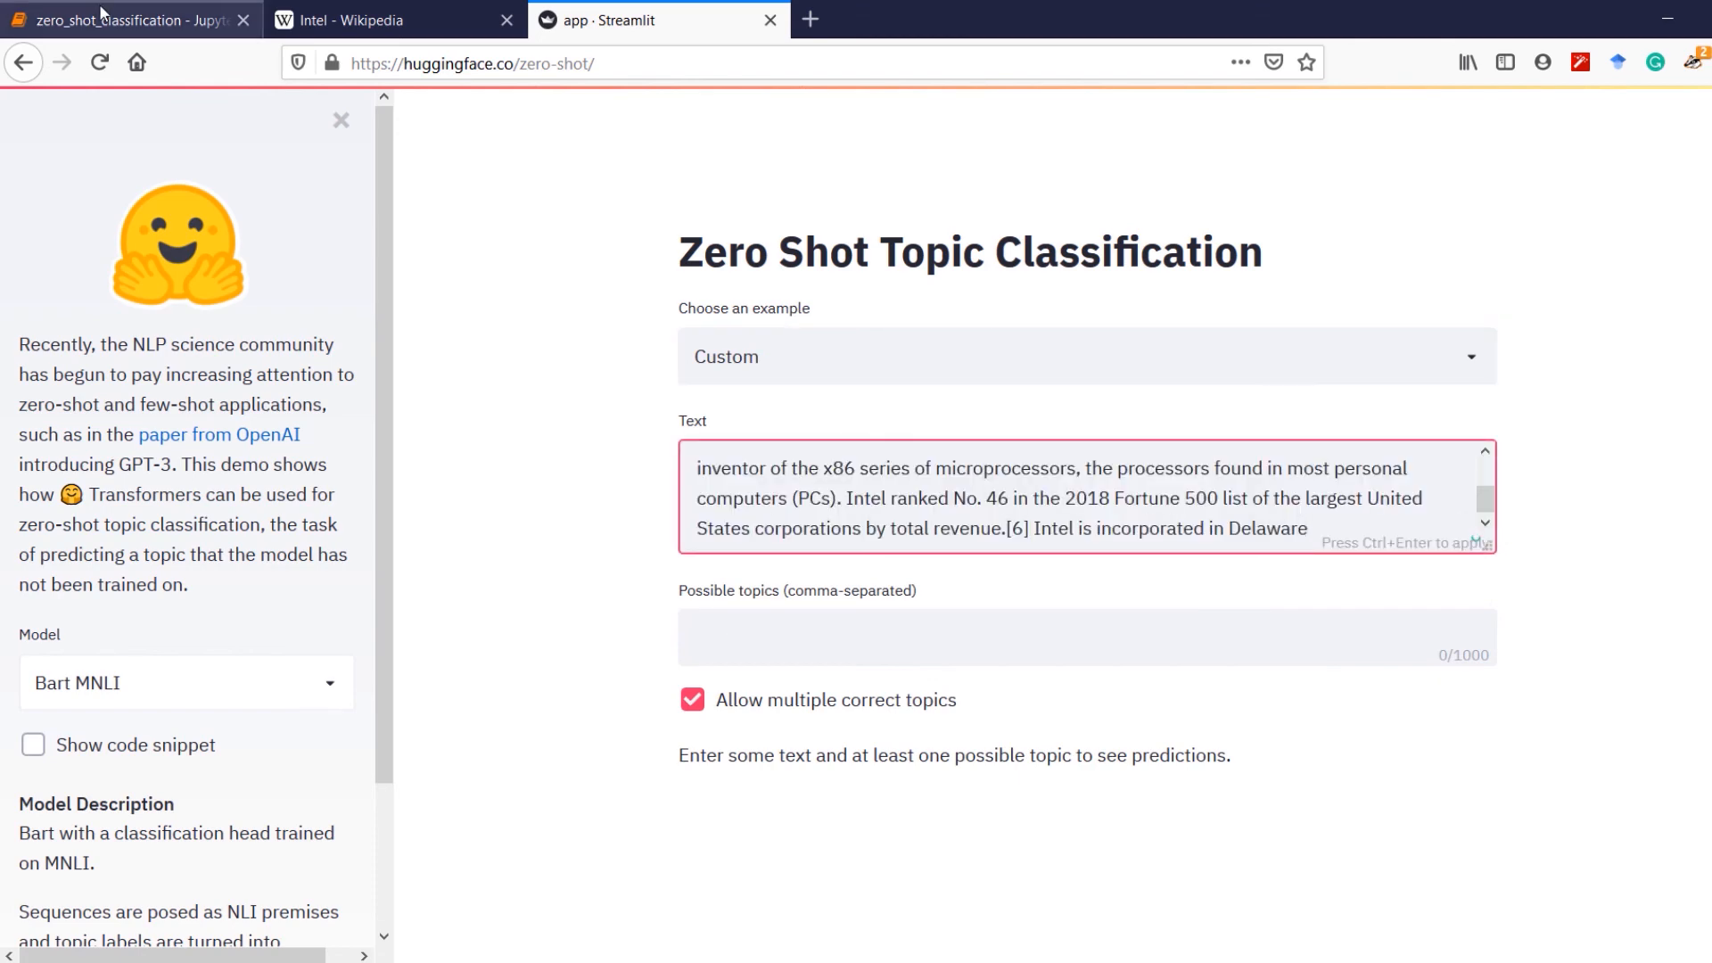
{"action": "left_click", "coordinate": [116, 19]}
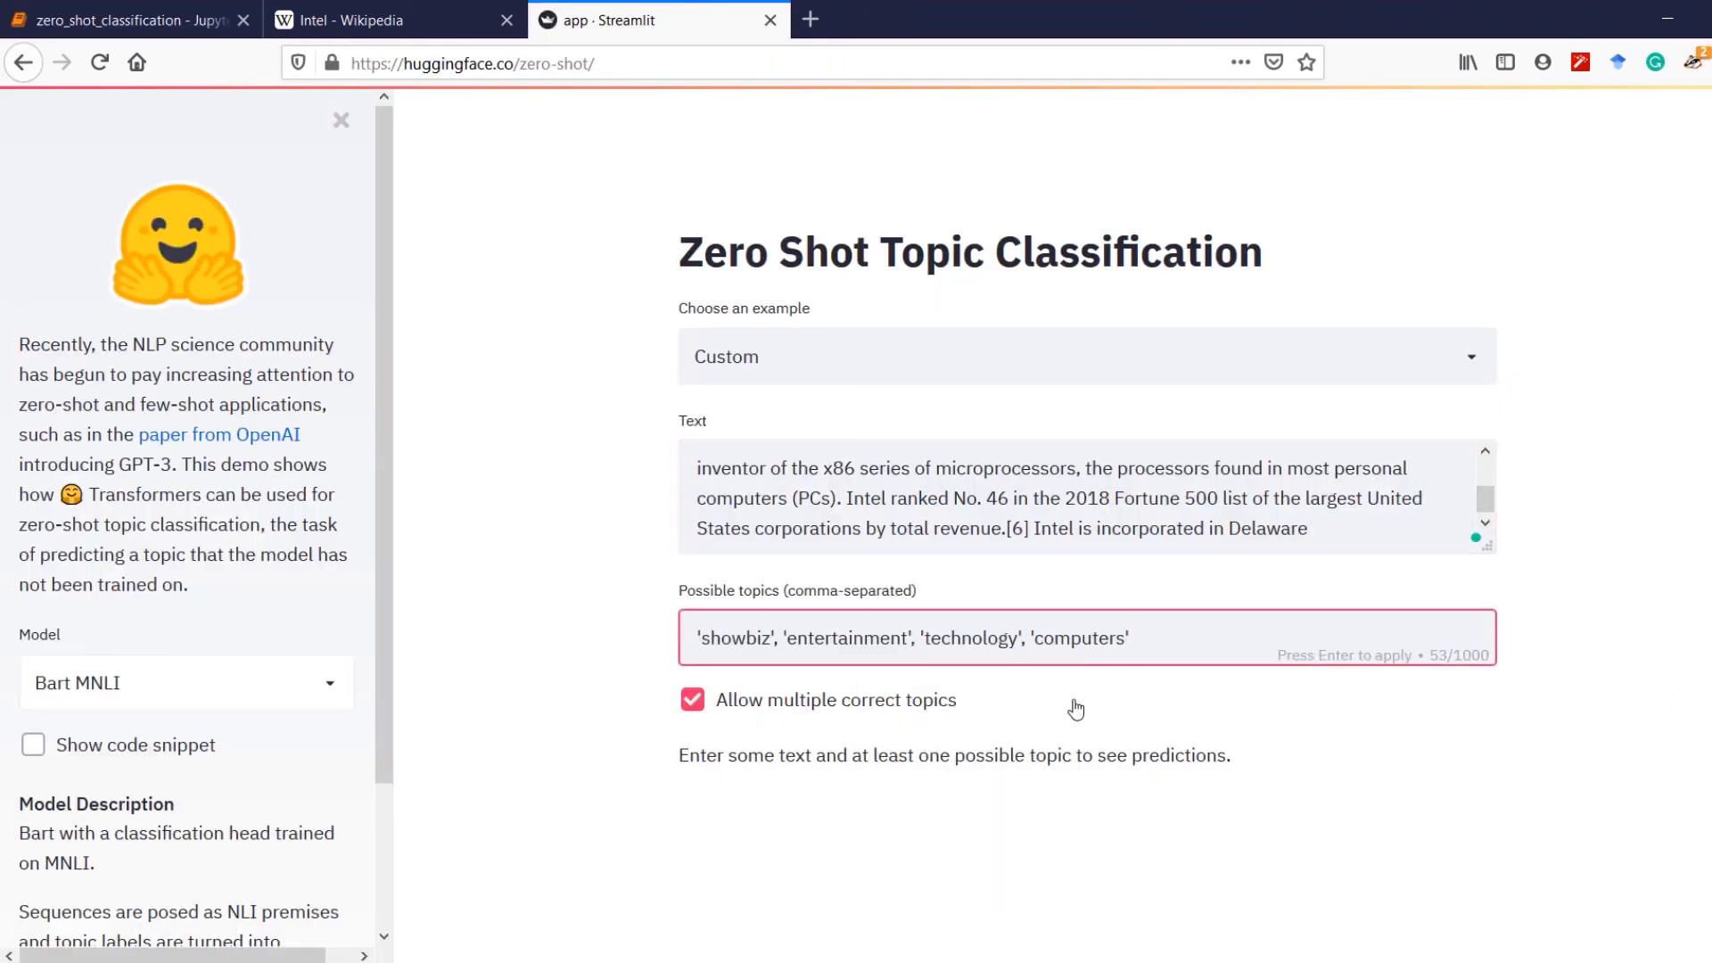
{"action": "key", "text": "Enter"}
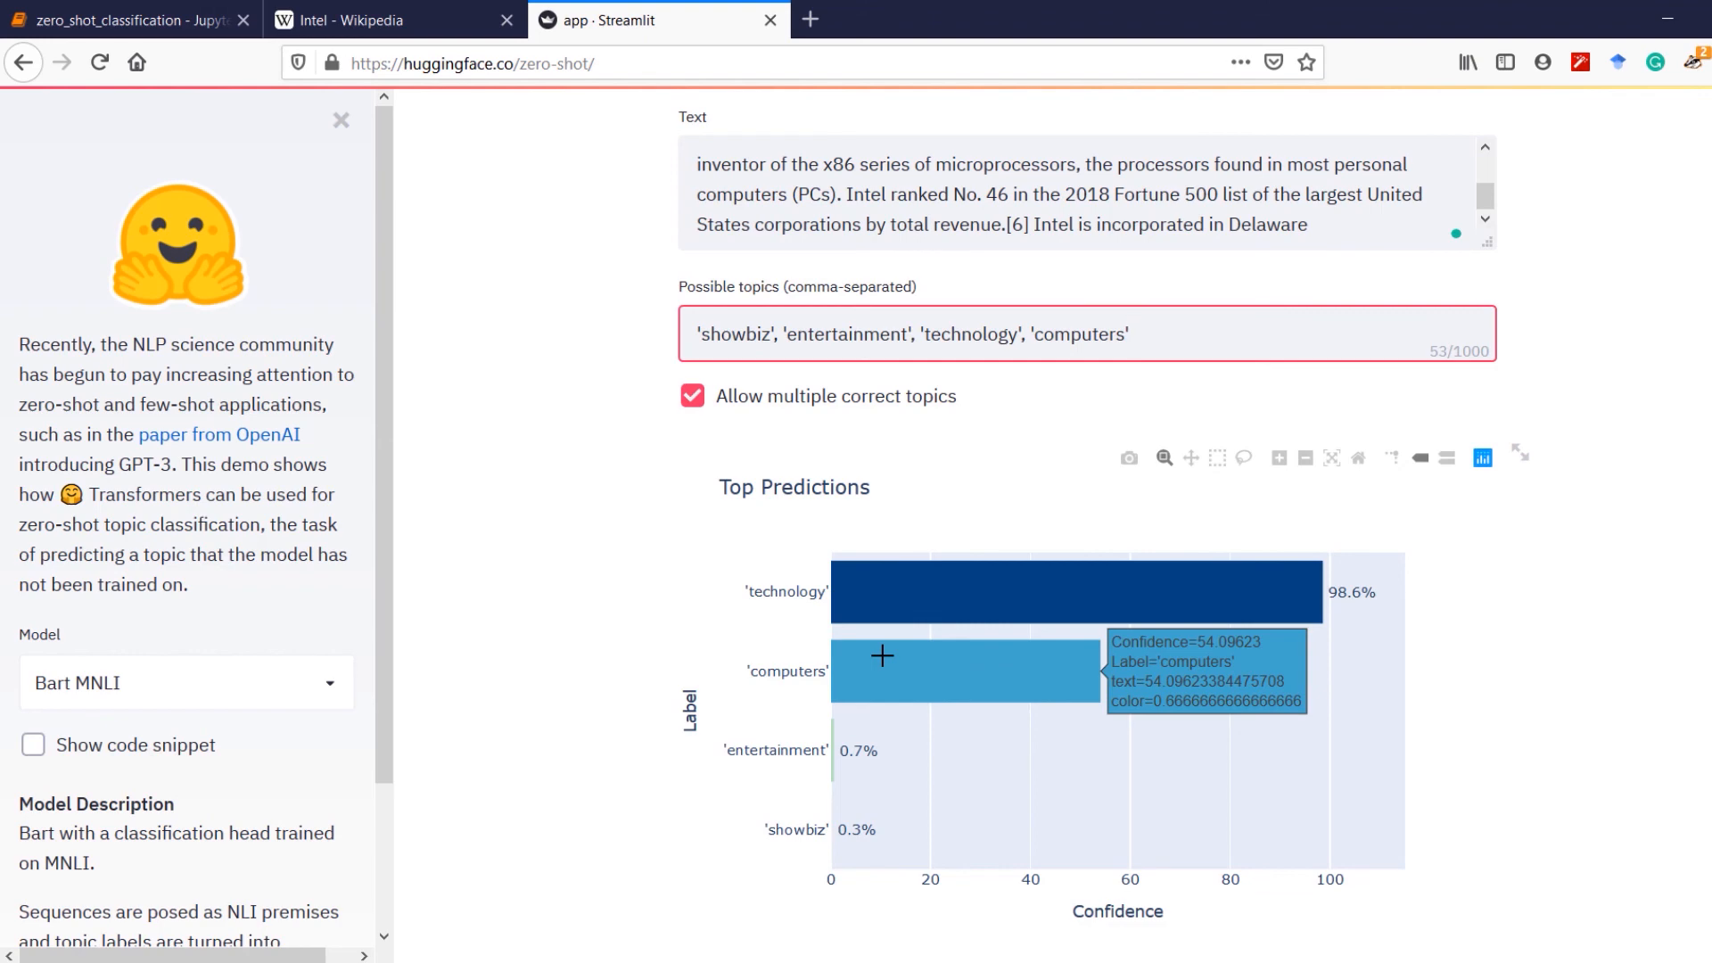
{"action": "scroll", "scroll_direction": "up", "scroll_amount": 3}
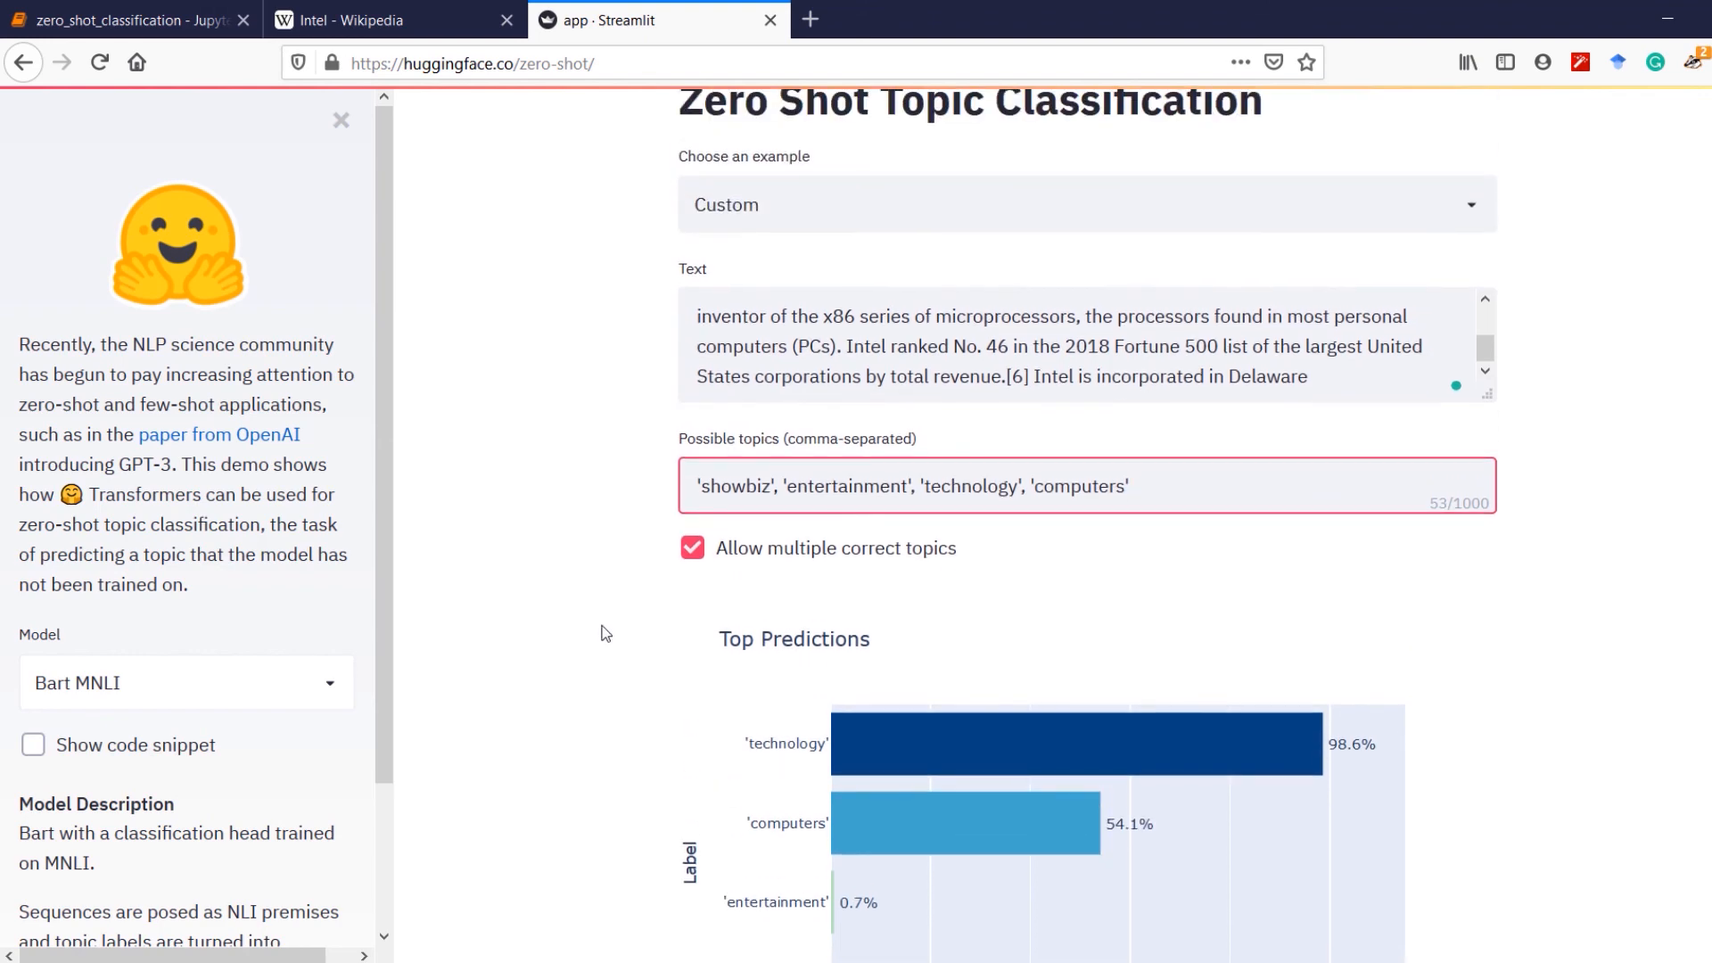